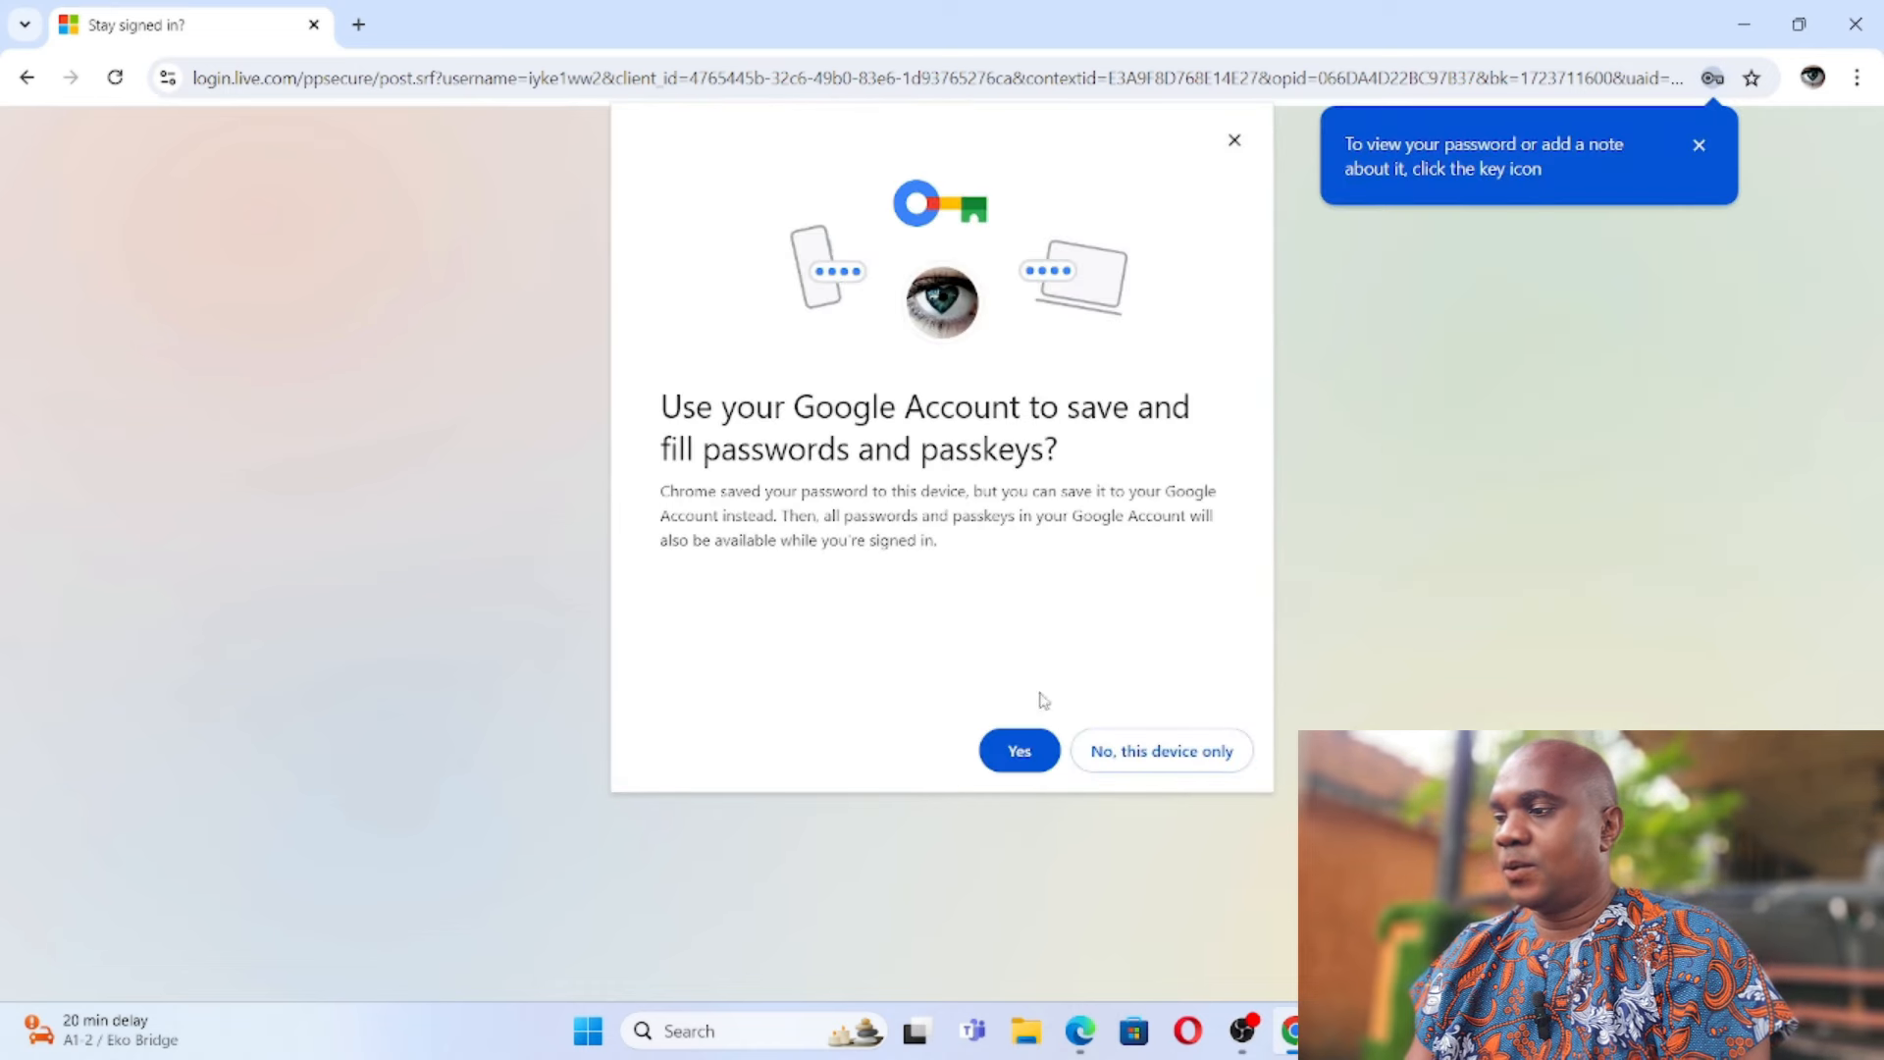
Step: Dismiss Chrome's save-password prompts and decline 'Stay signed in?' to finish signing in
click(1160, 750)
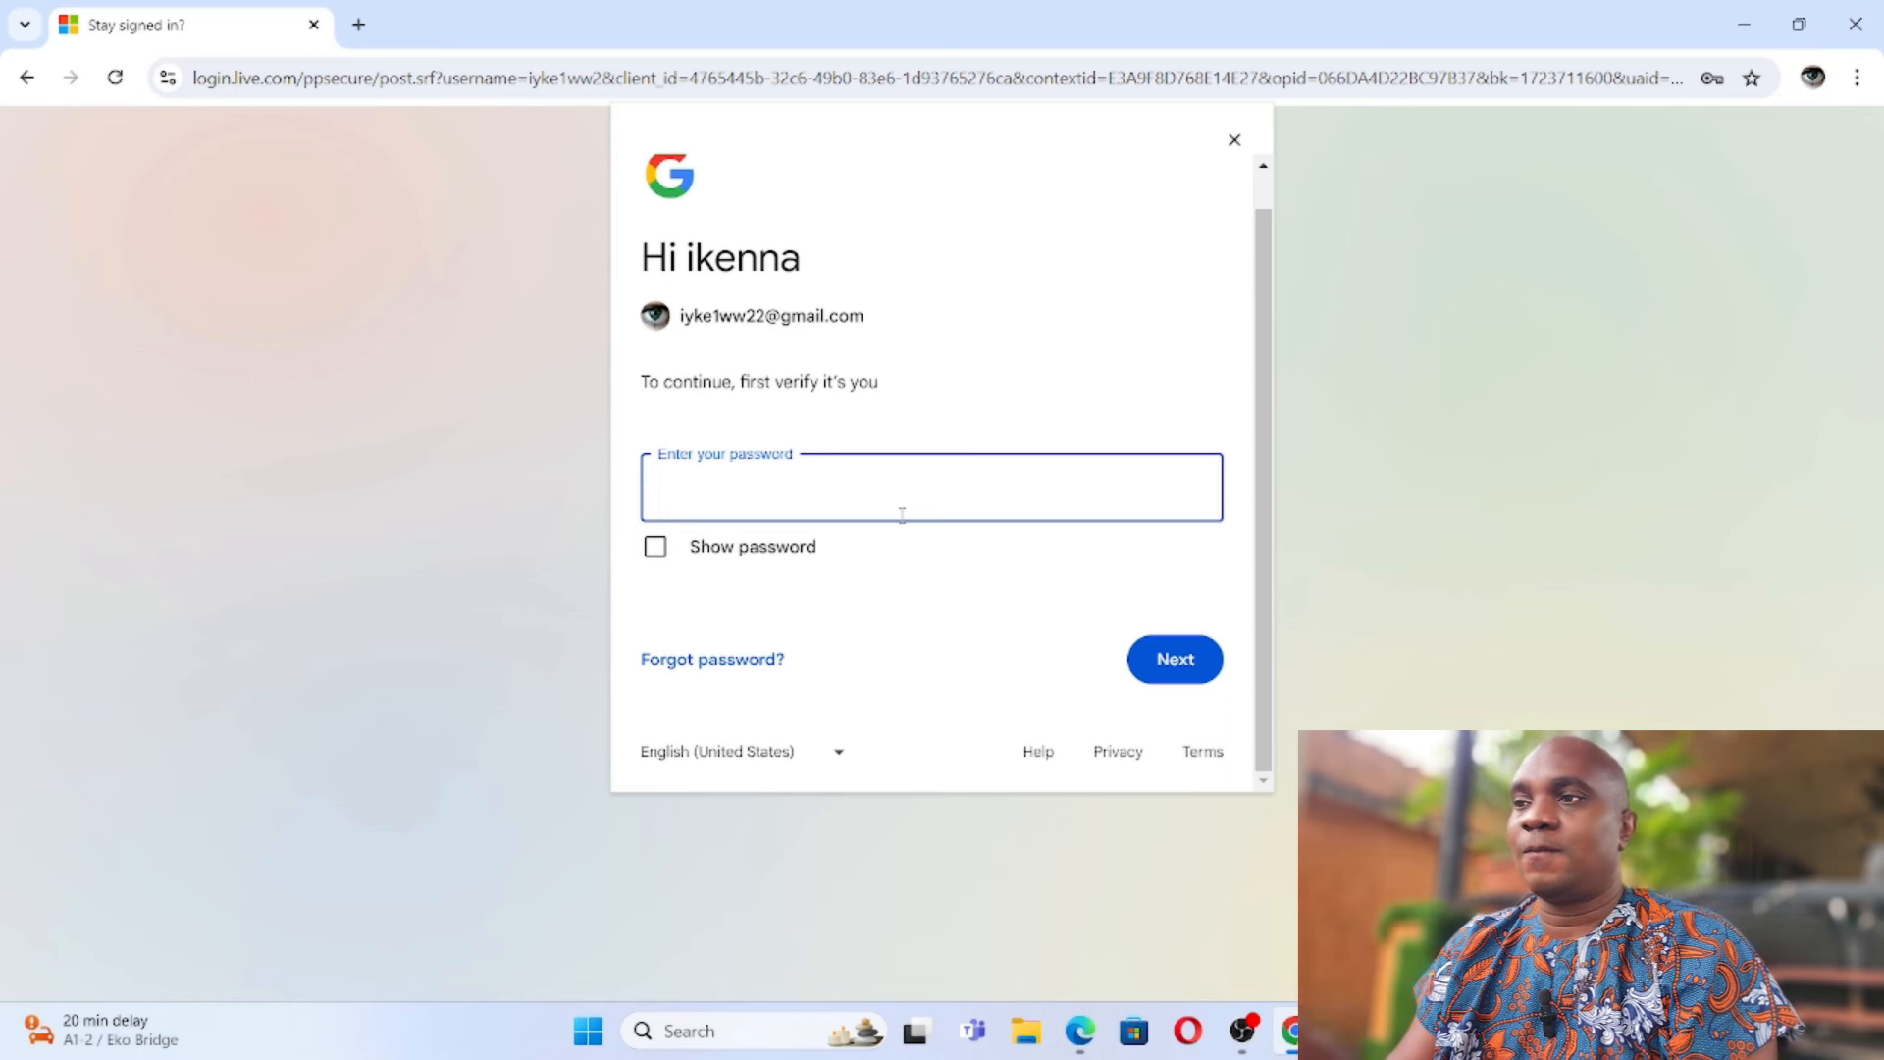
click(1174, 660)
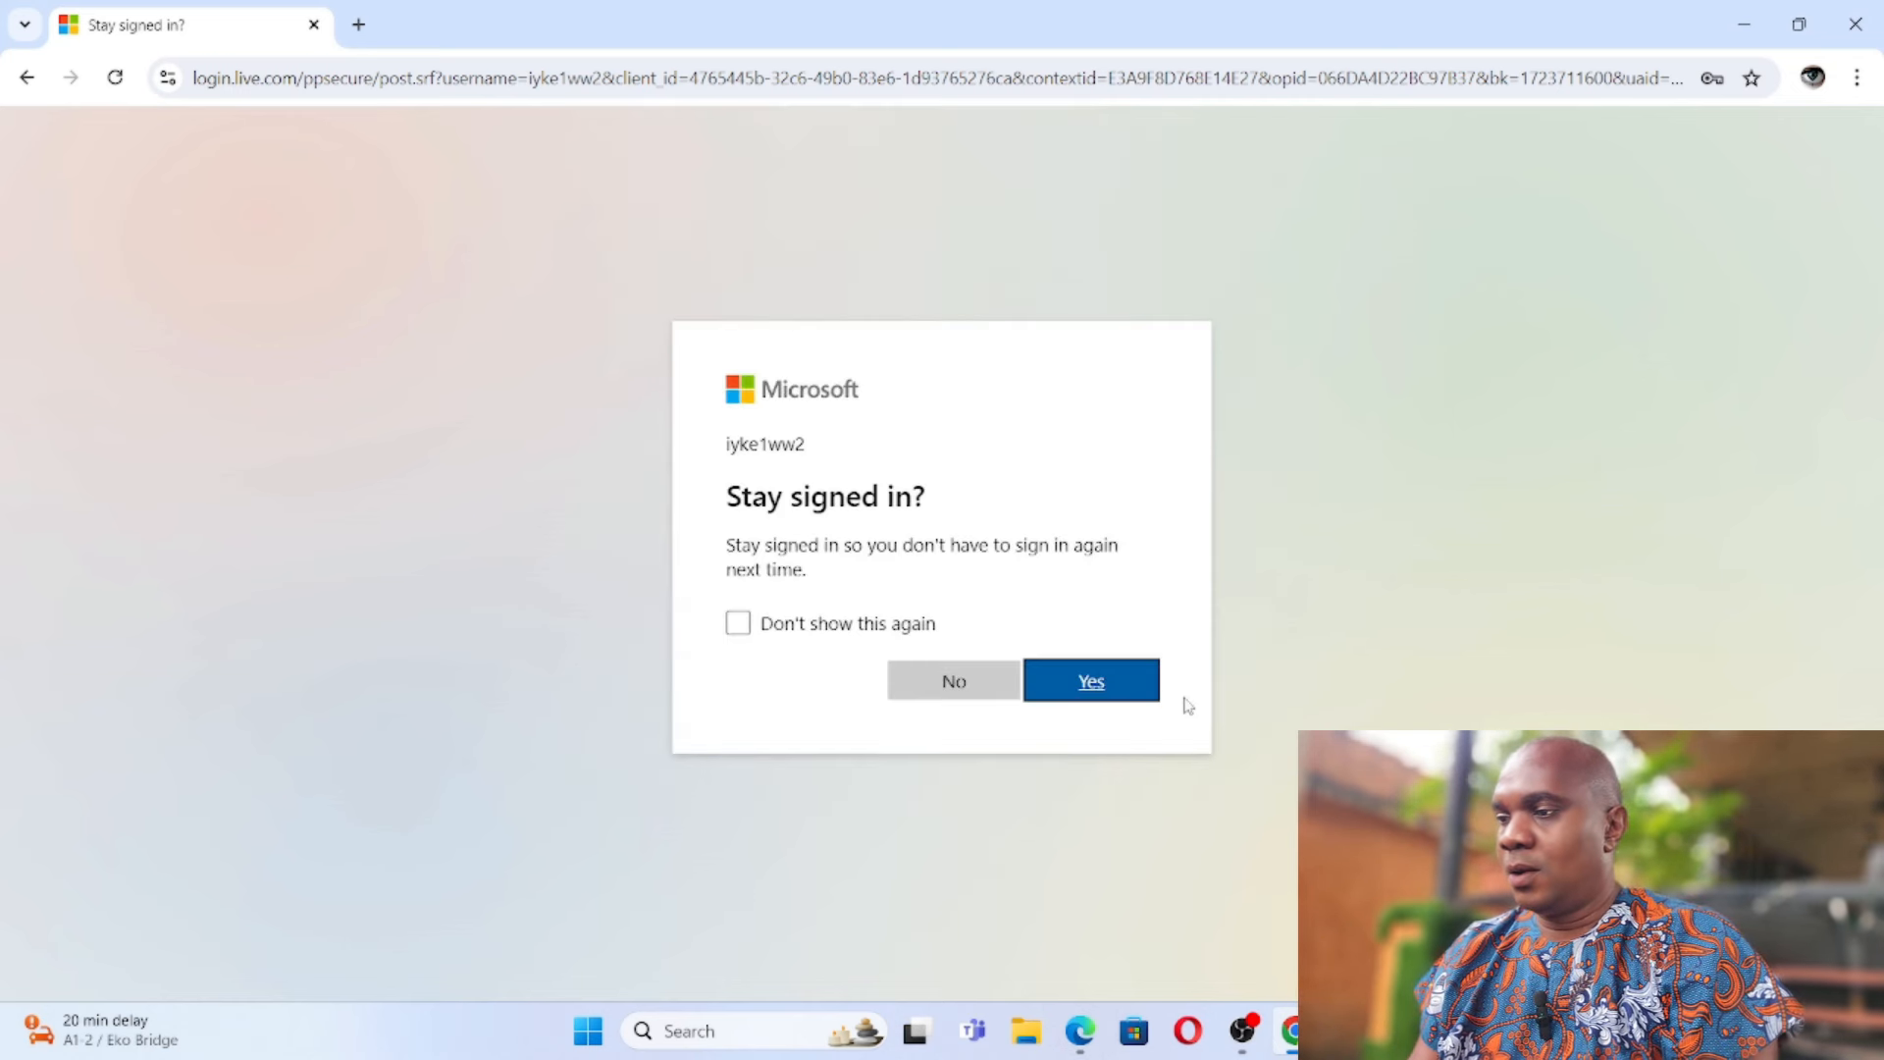
click(952, 681)
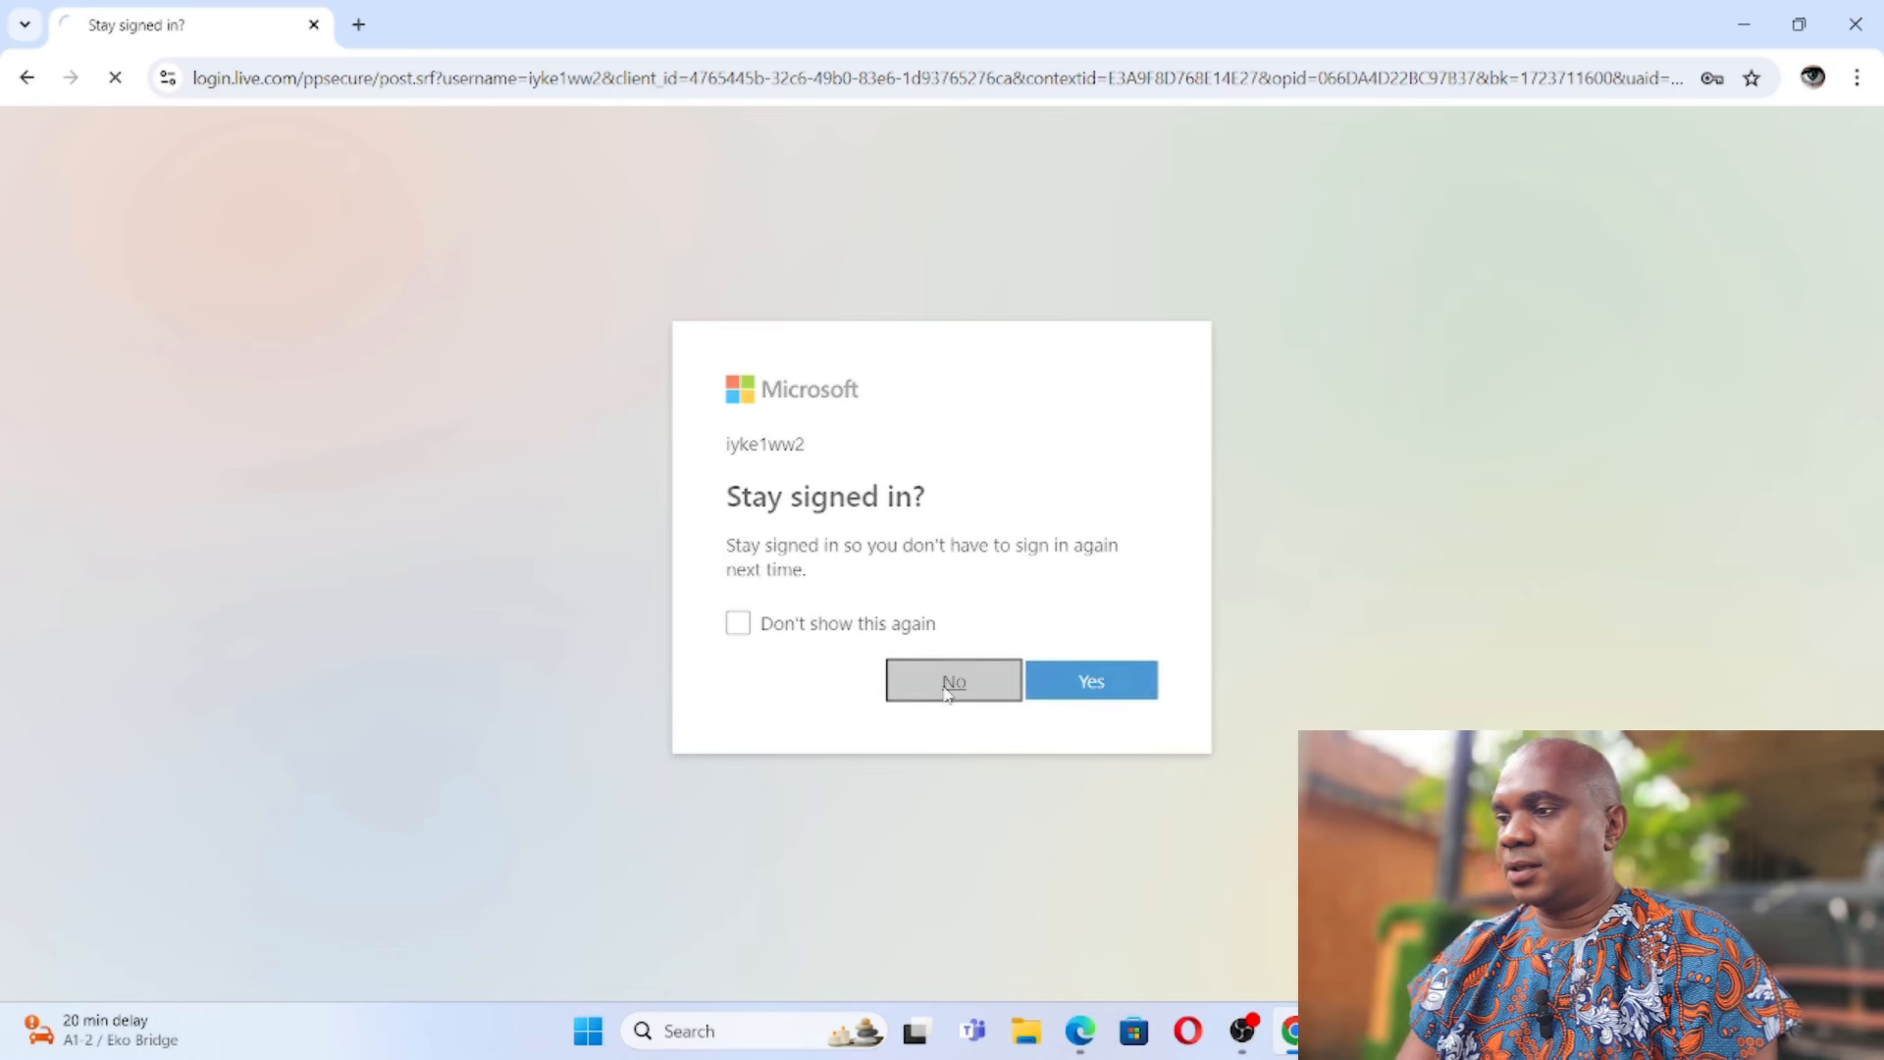
click(951, 681)
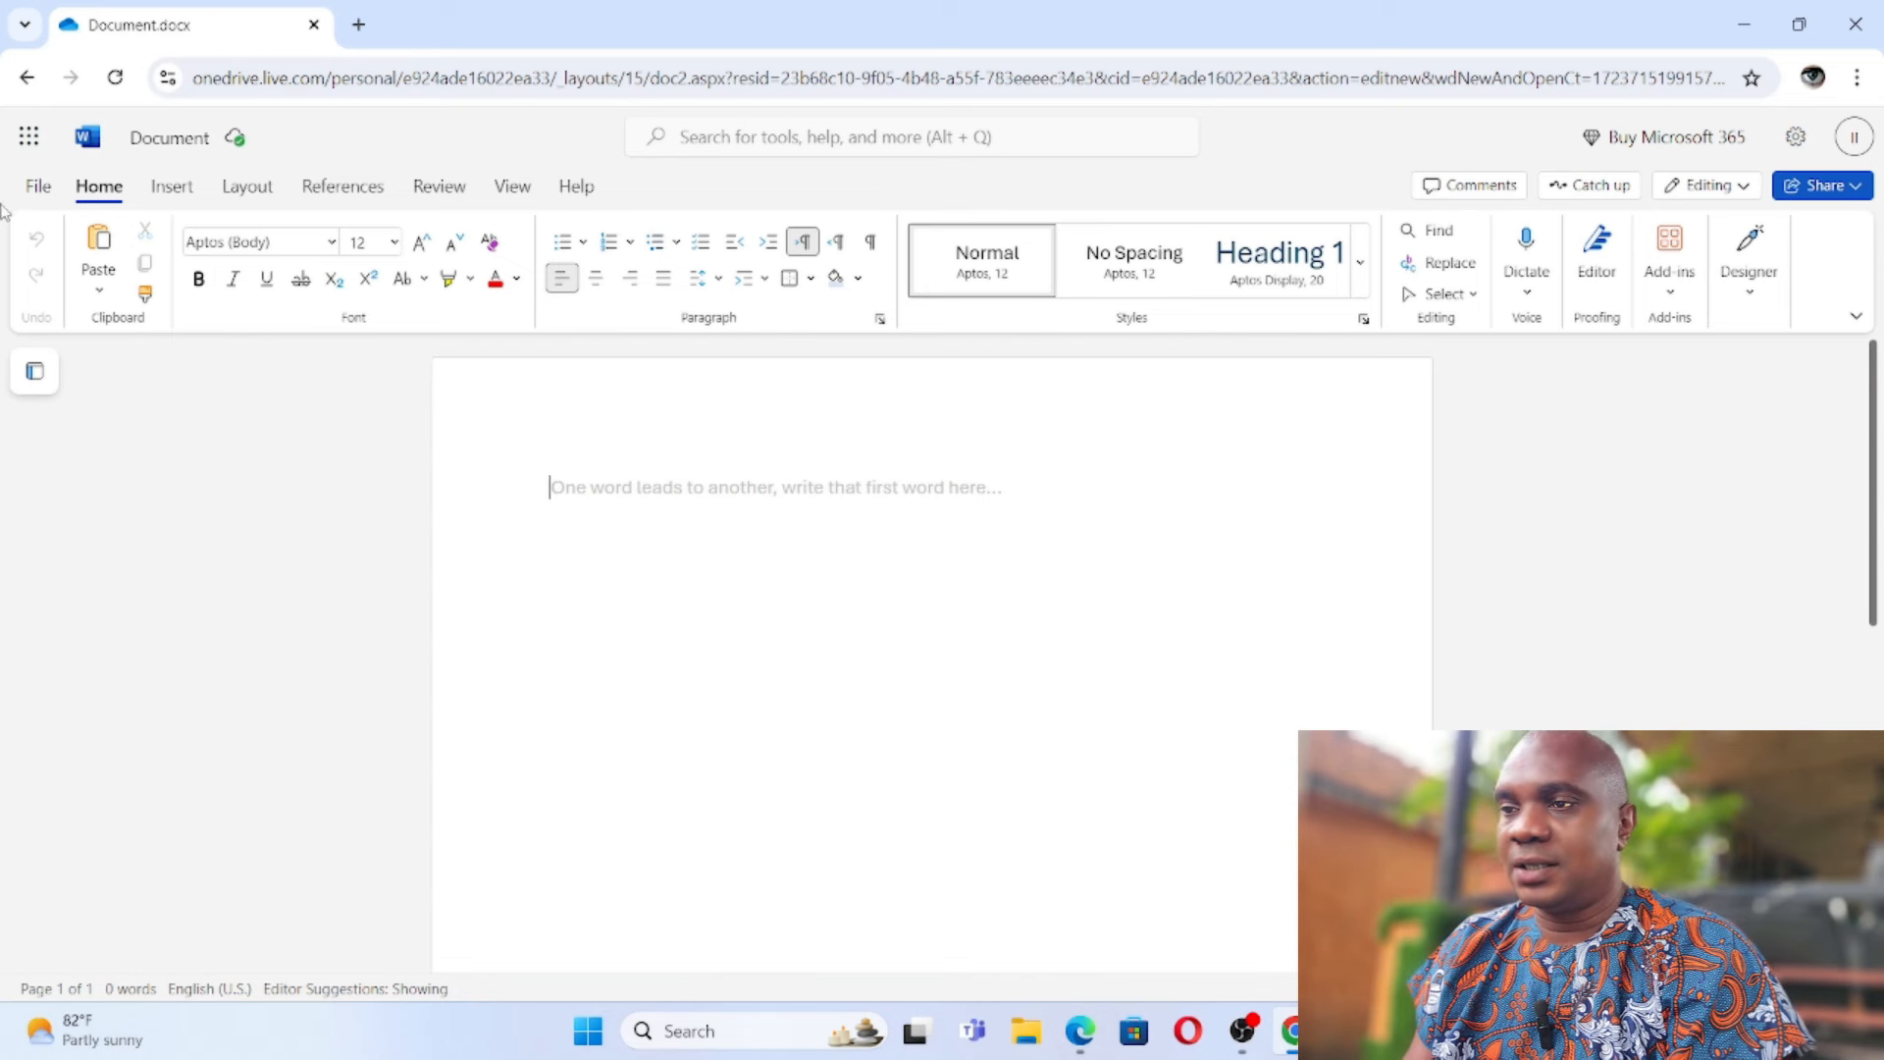
Step: Glance at the File menu, close it, and place the insertion point on the blank page
click(37, 187)
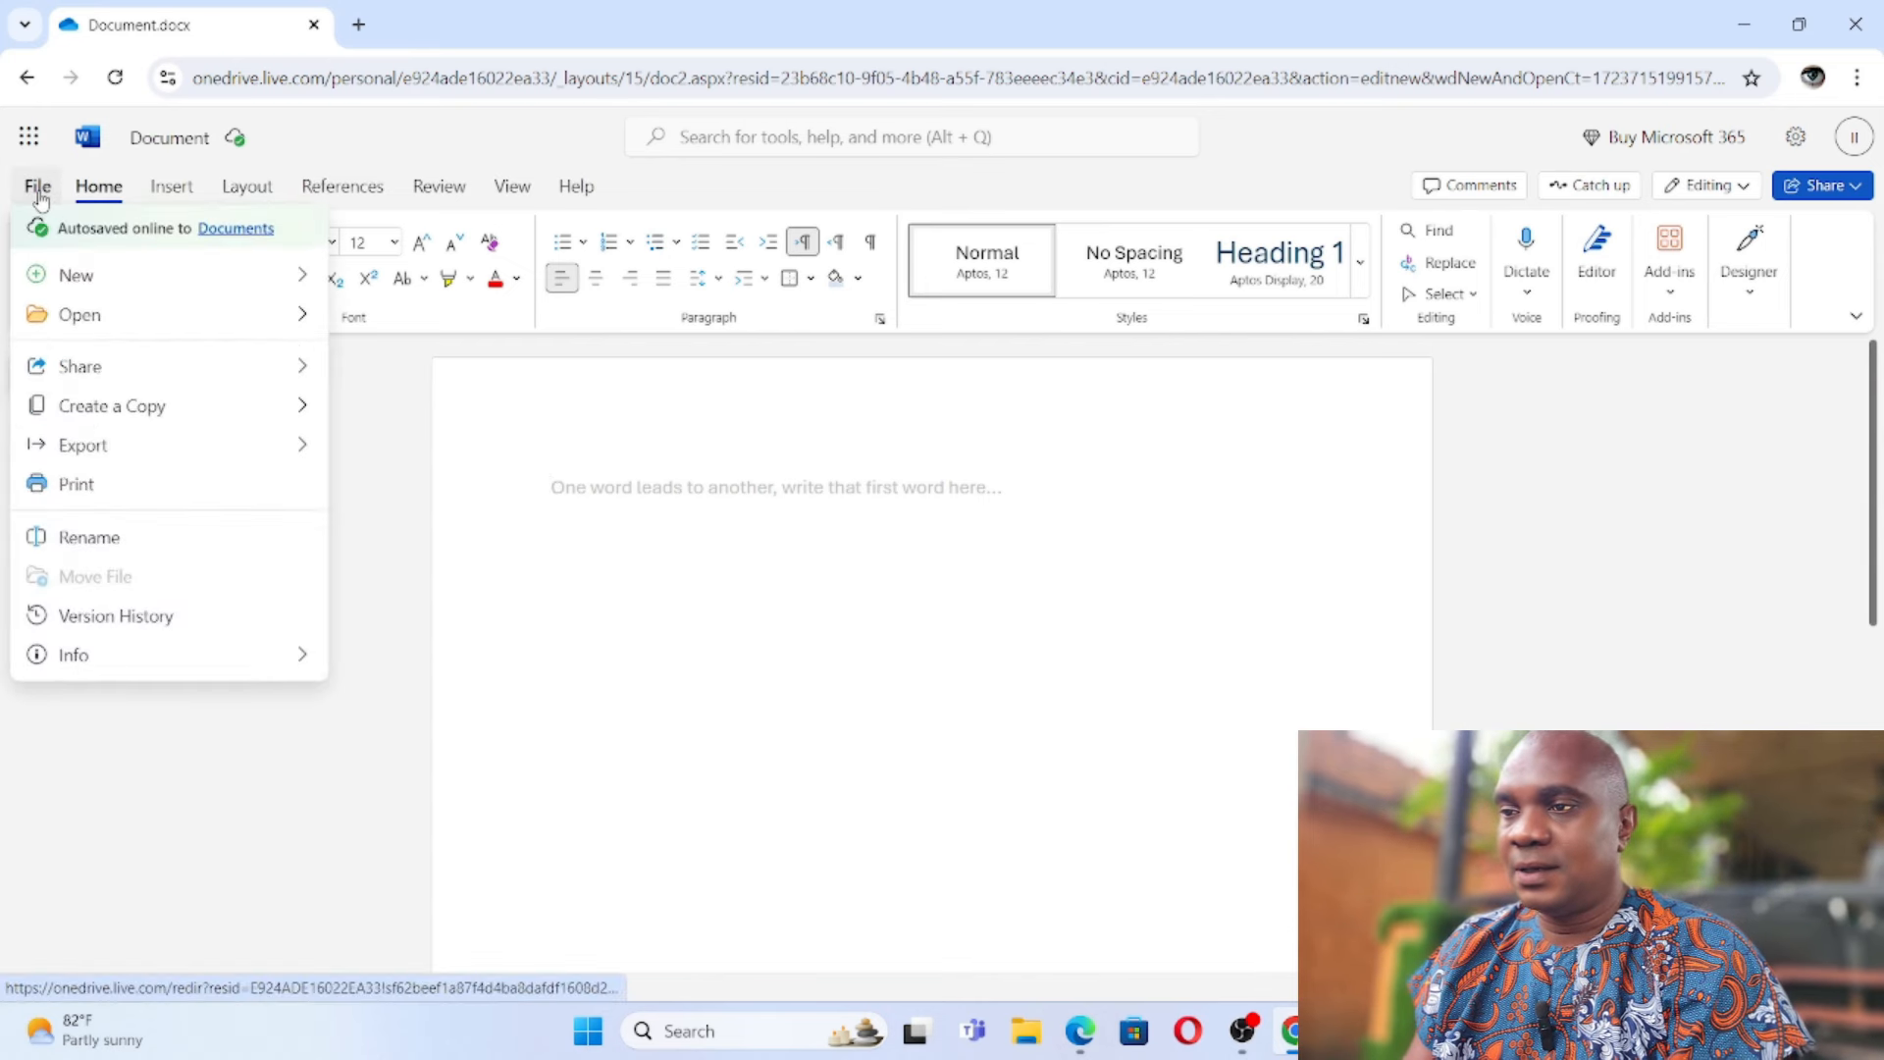
click(599, 706)
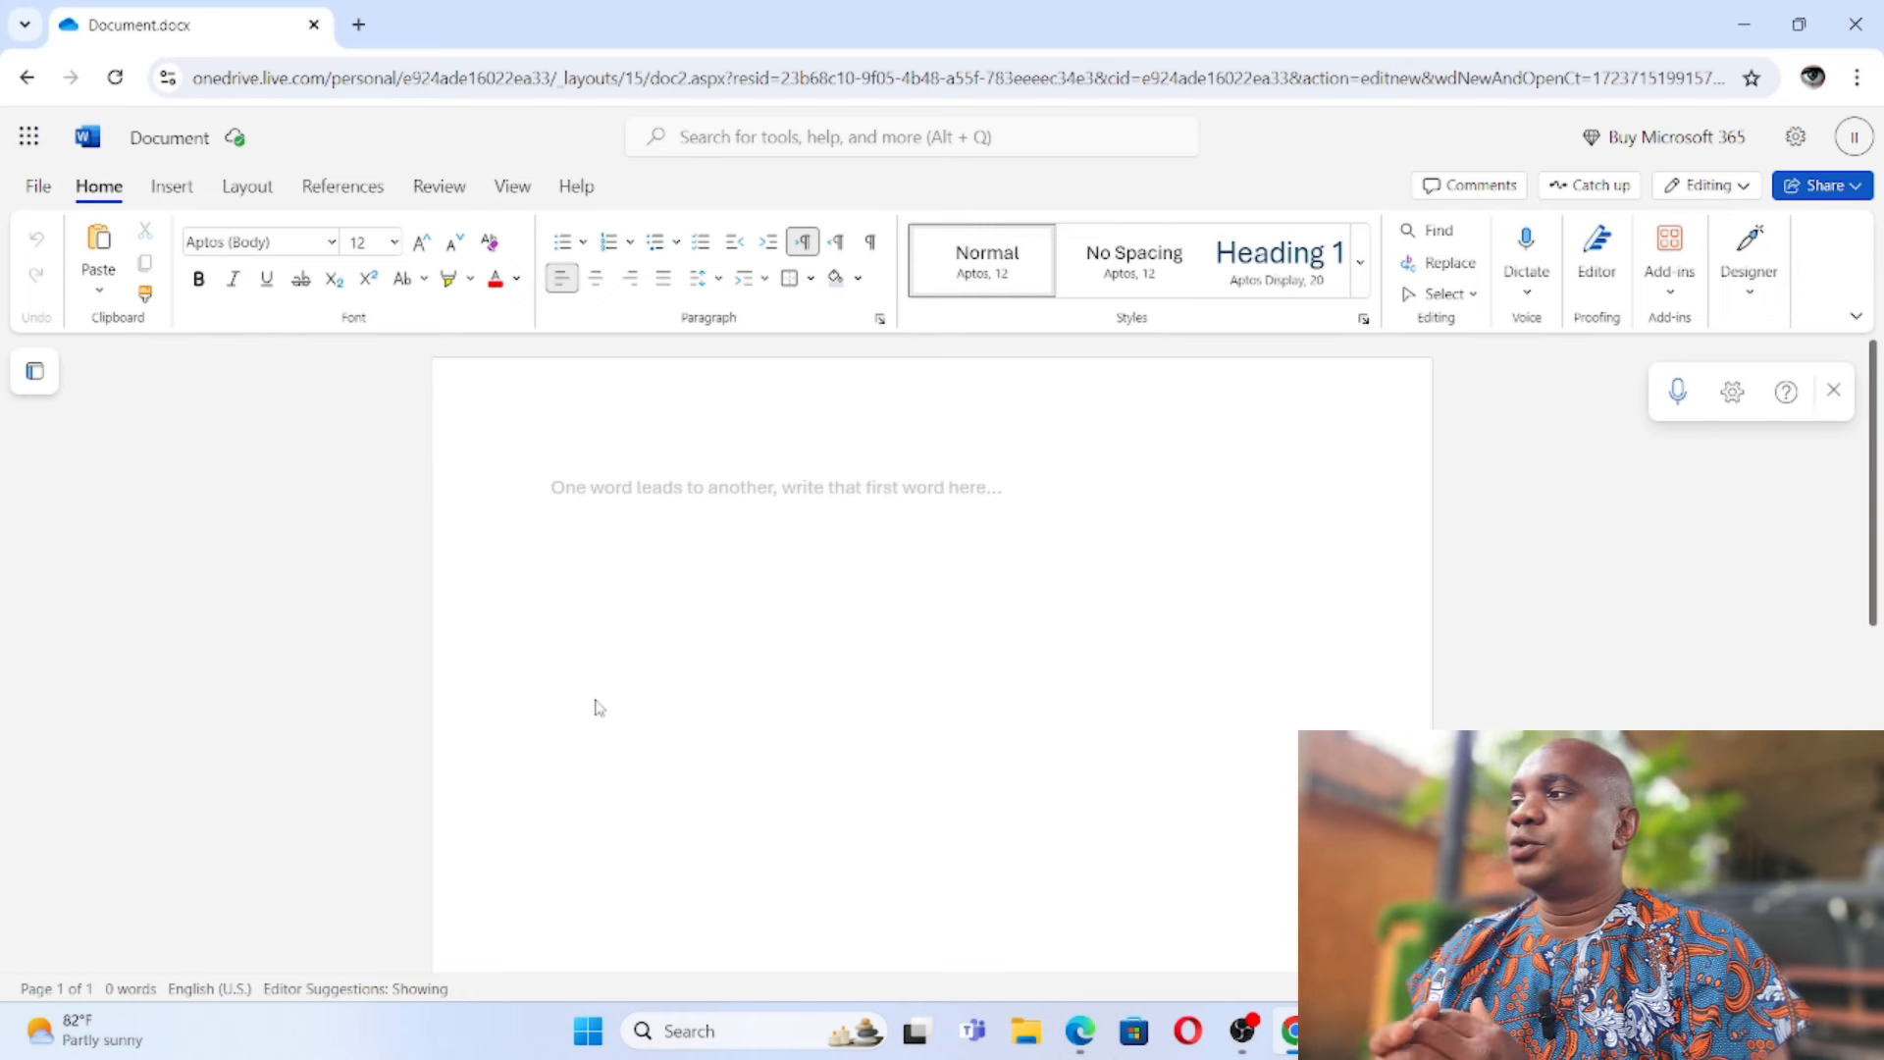
click(554, 486)
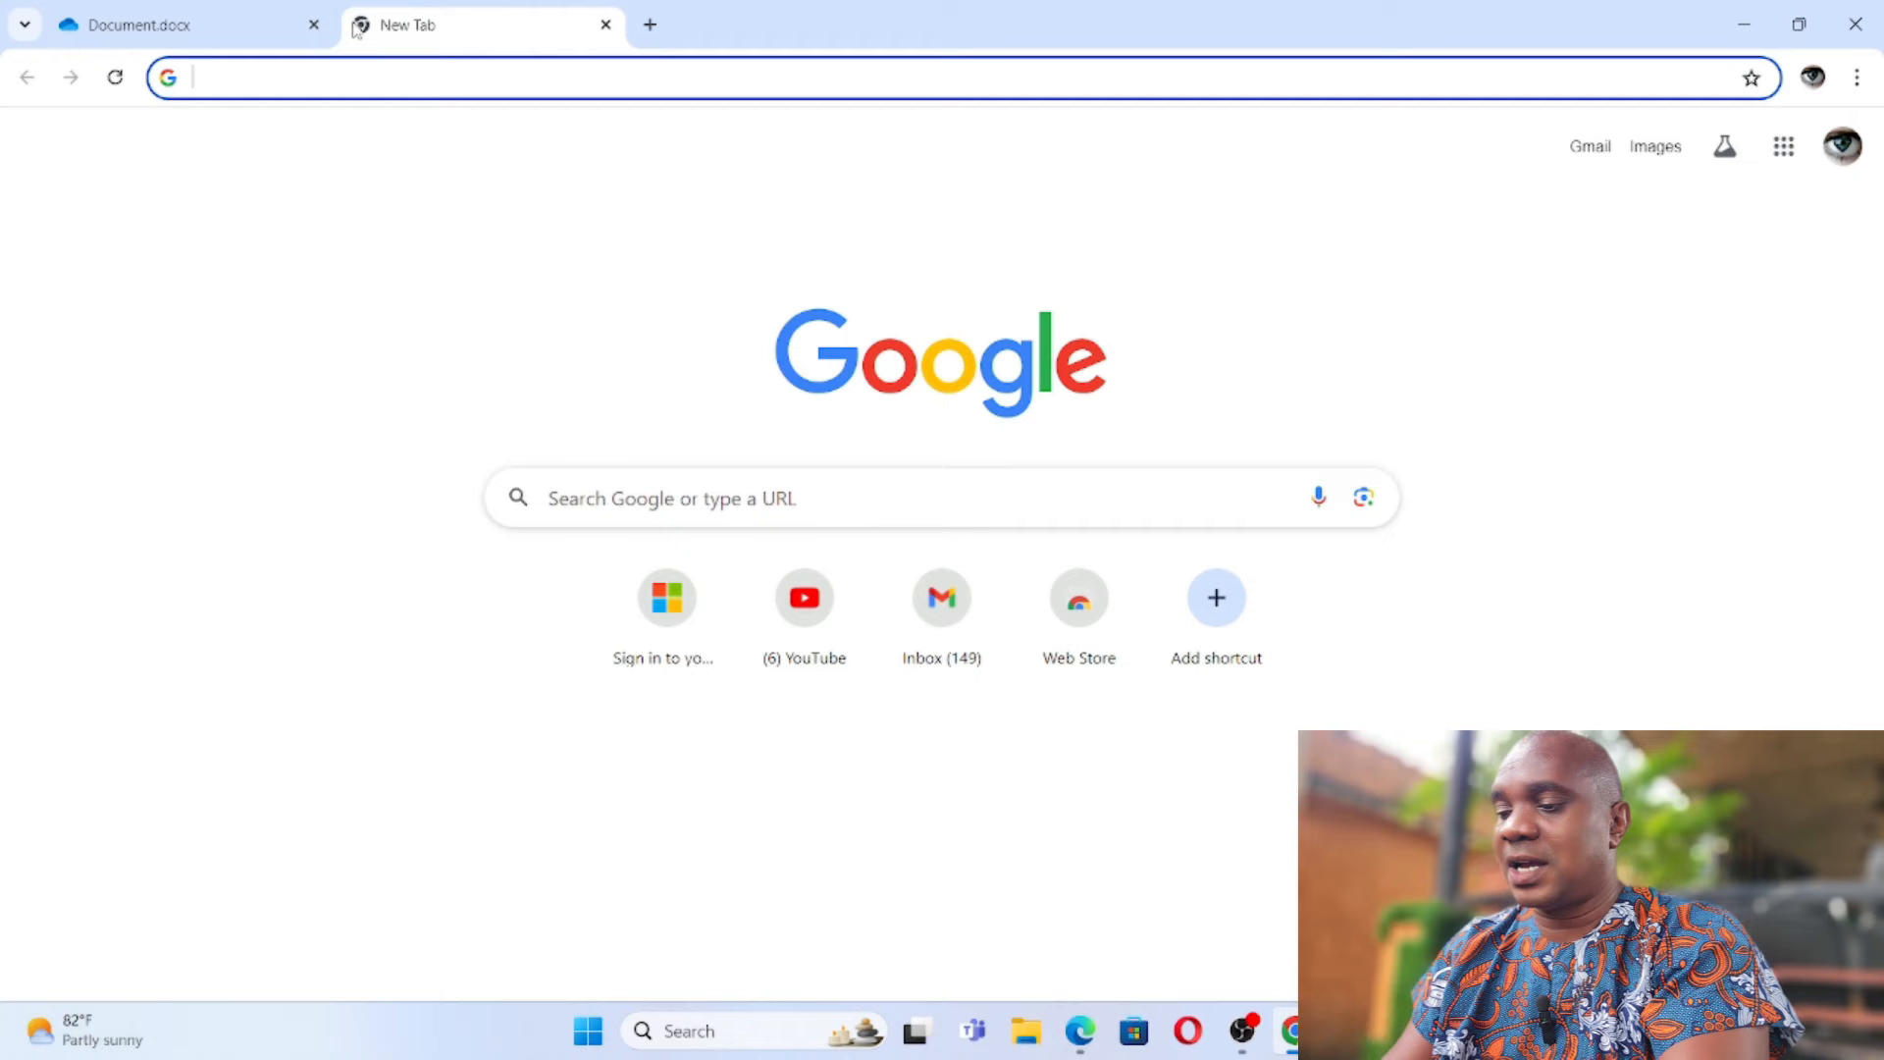
Step: Navigate a new tab to word.new to create a second blank document, Document 1
text(ne)
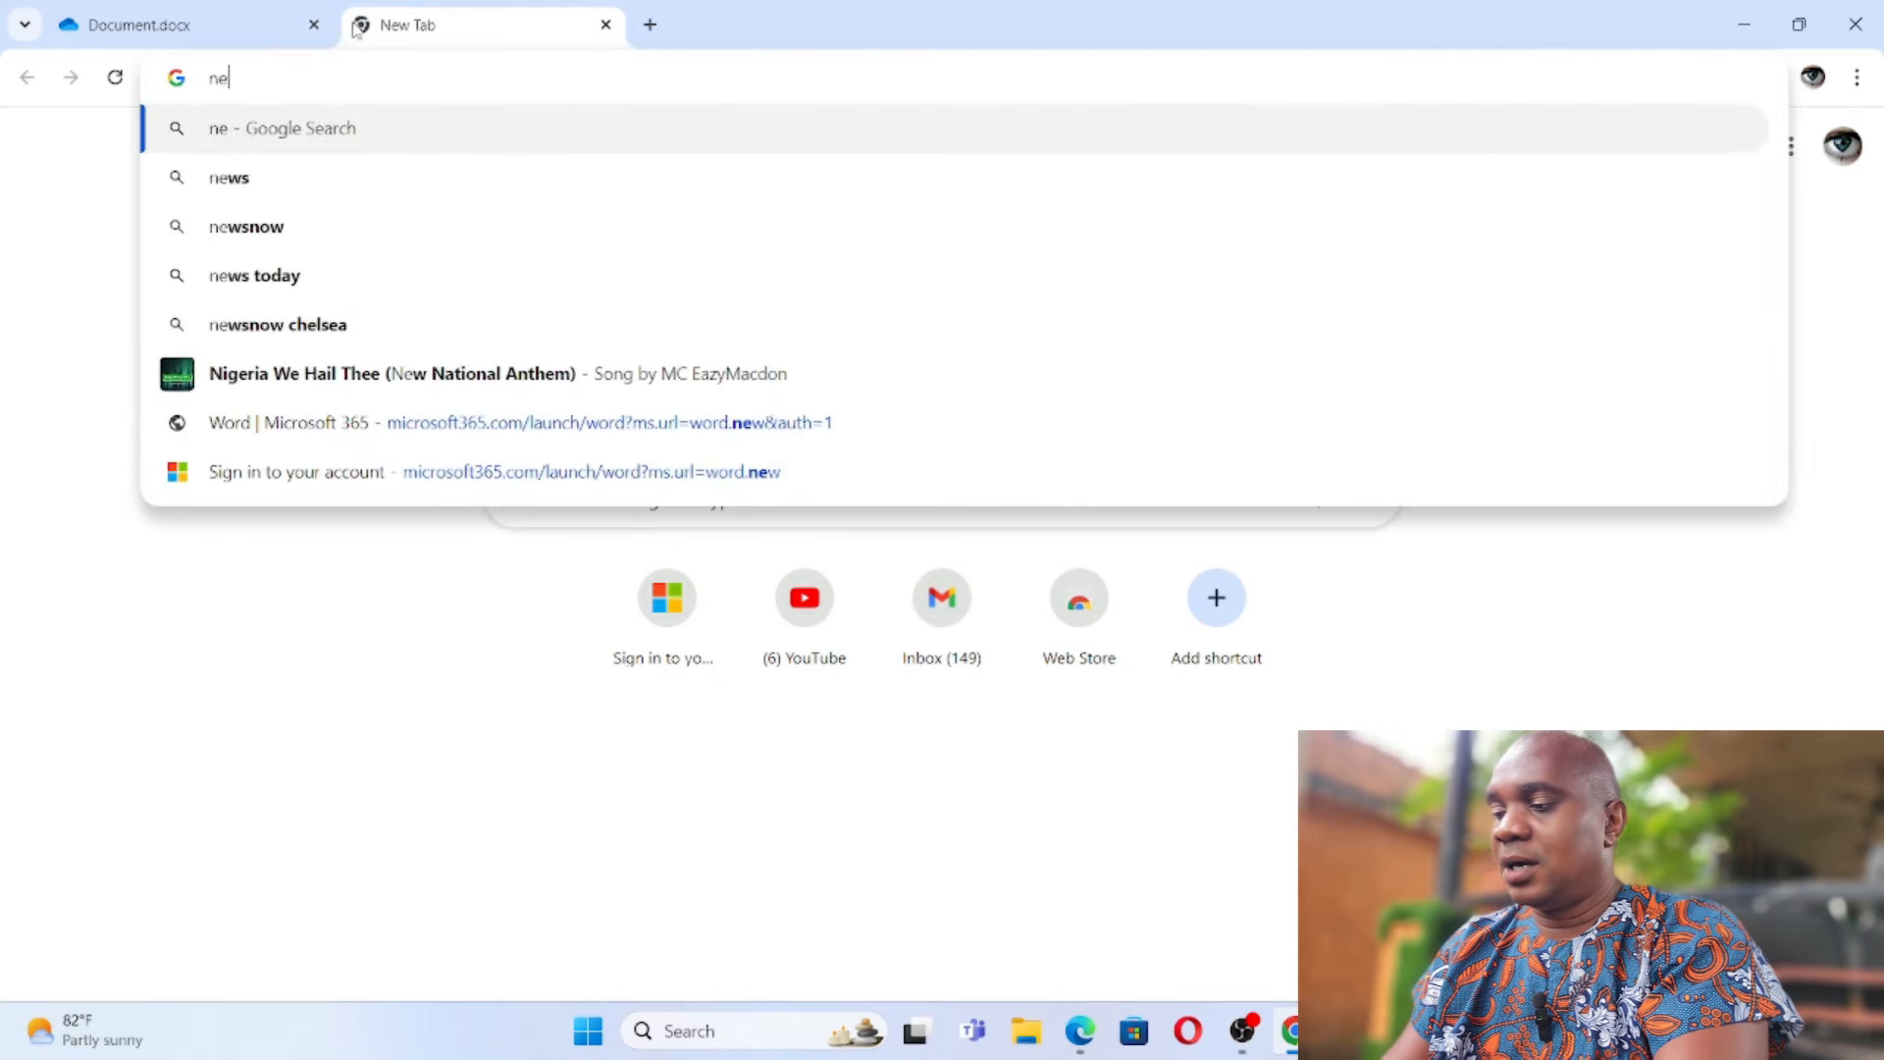
text(word.new)
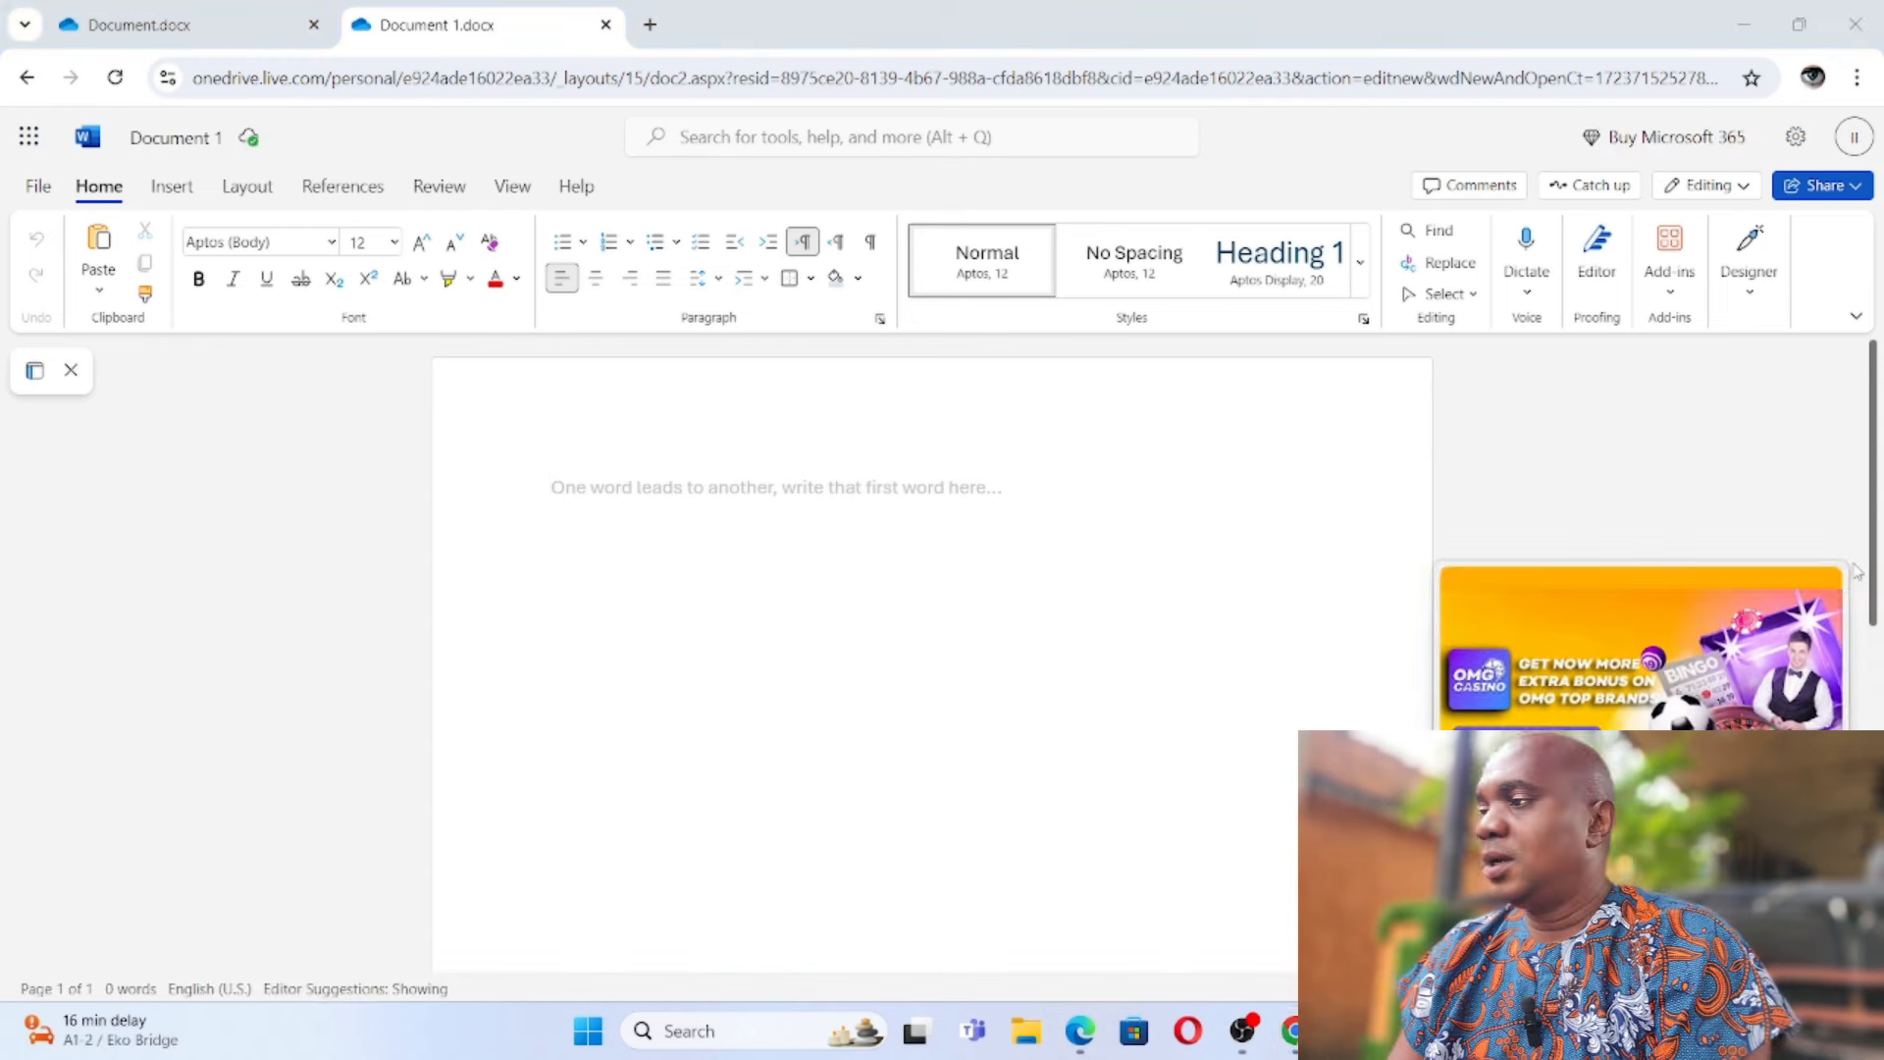
Step: Close the casino advert and the casino site tab it opened, returning to Document 1
click(1637, 650)
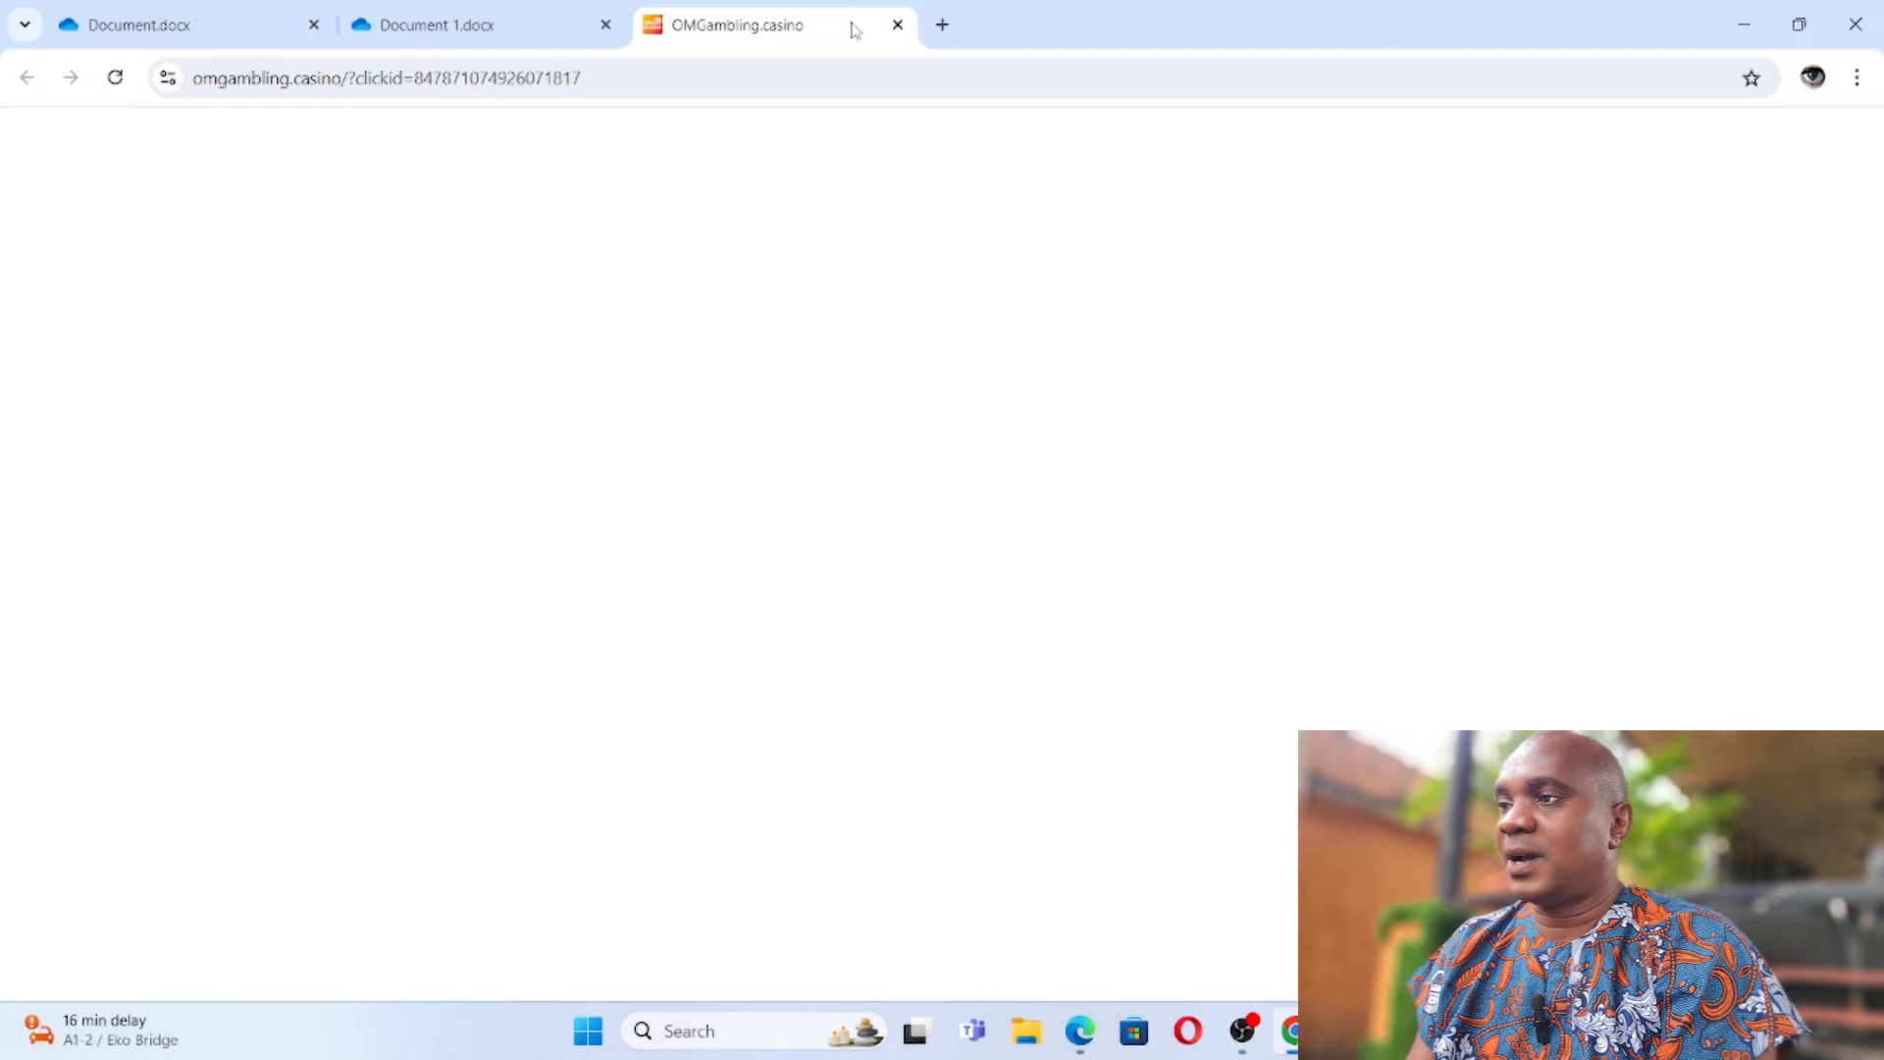
click(897, 23)
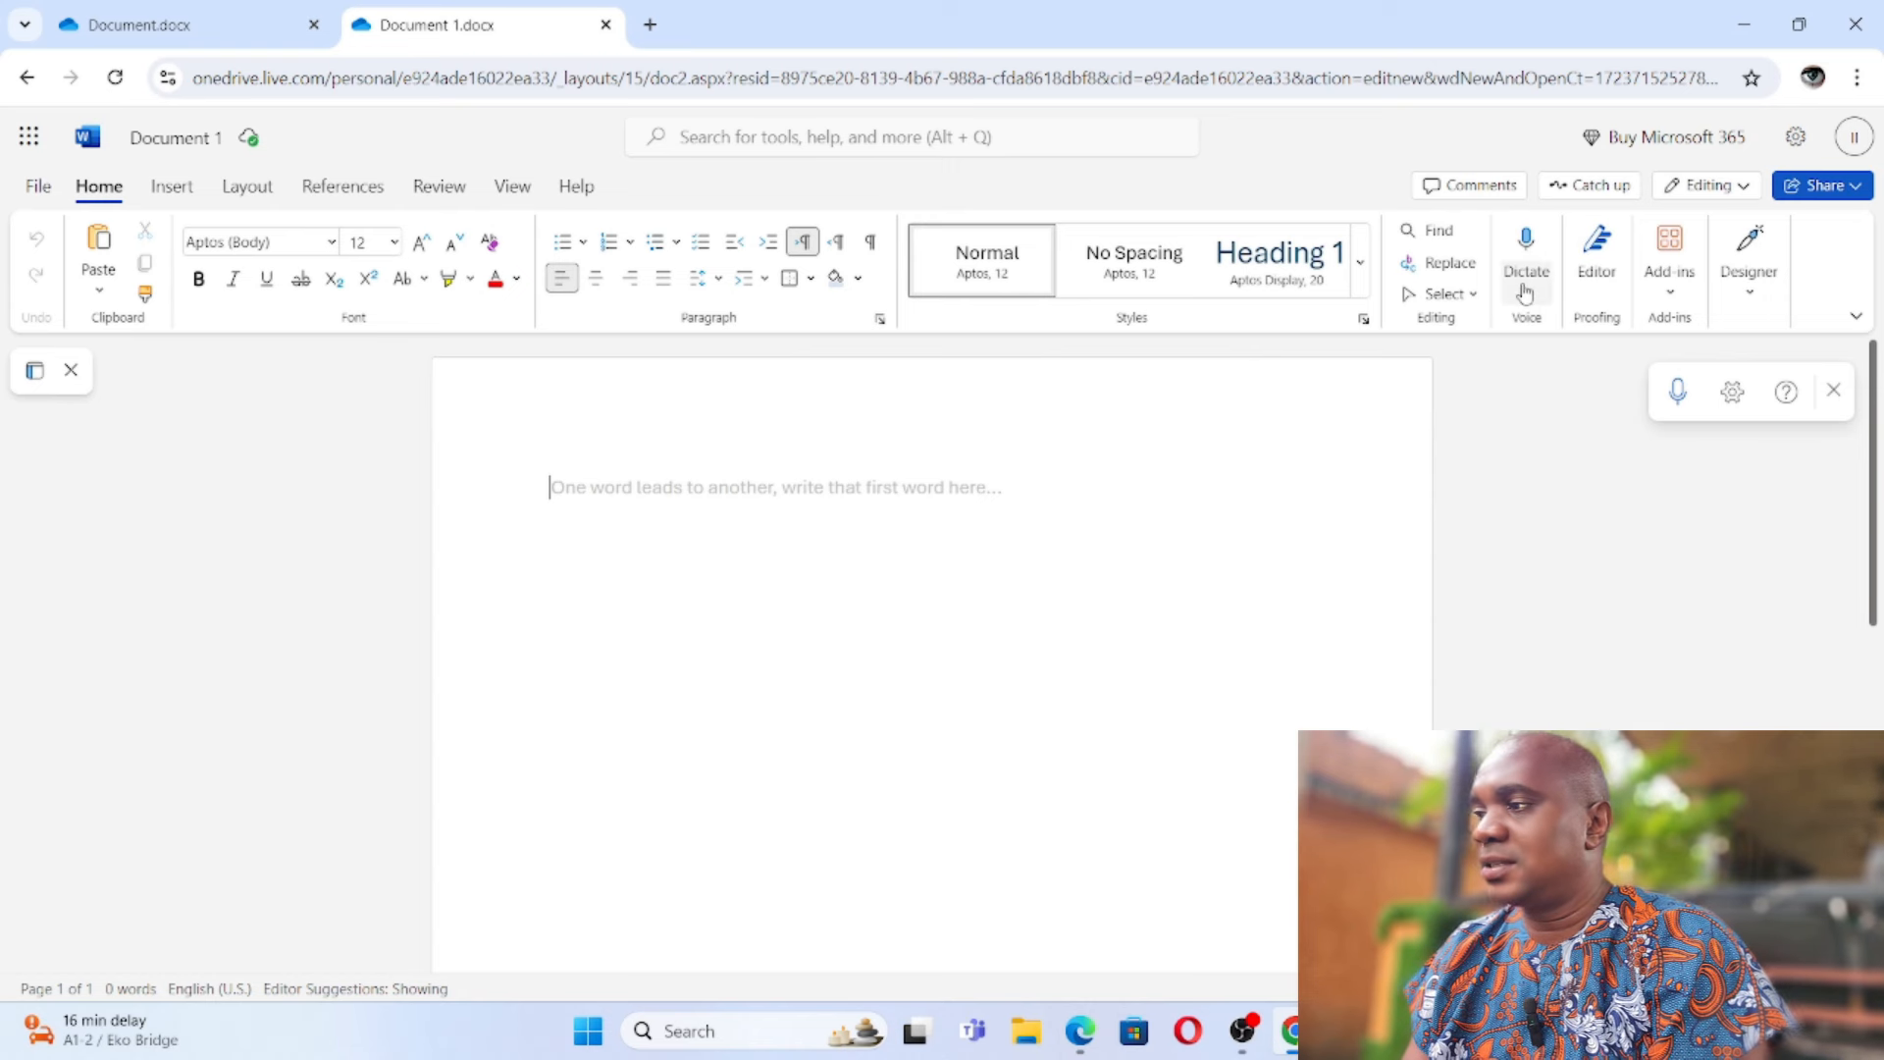
Step: Start Dictate and grant microphone access on every visit so dictation listens in Document 1
click(1527, 295)
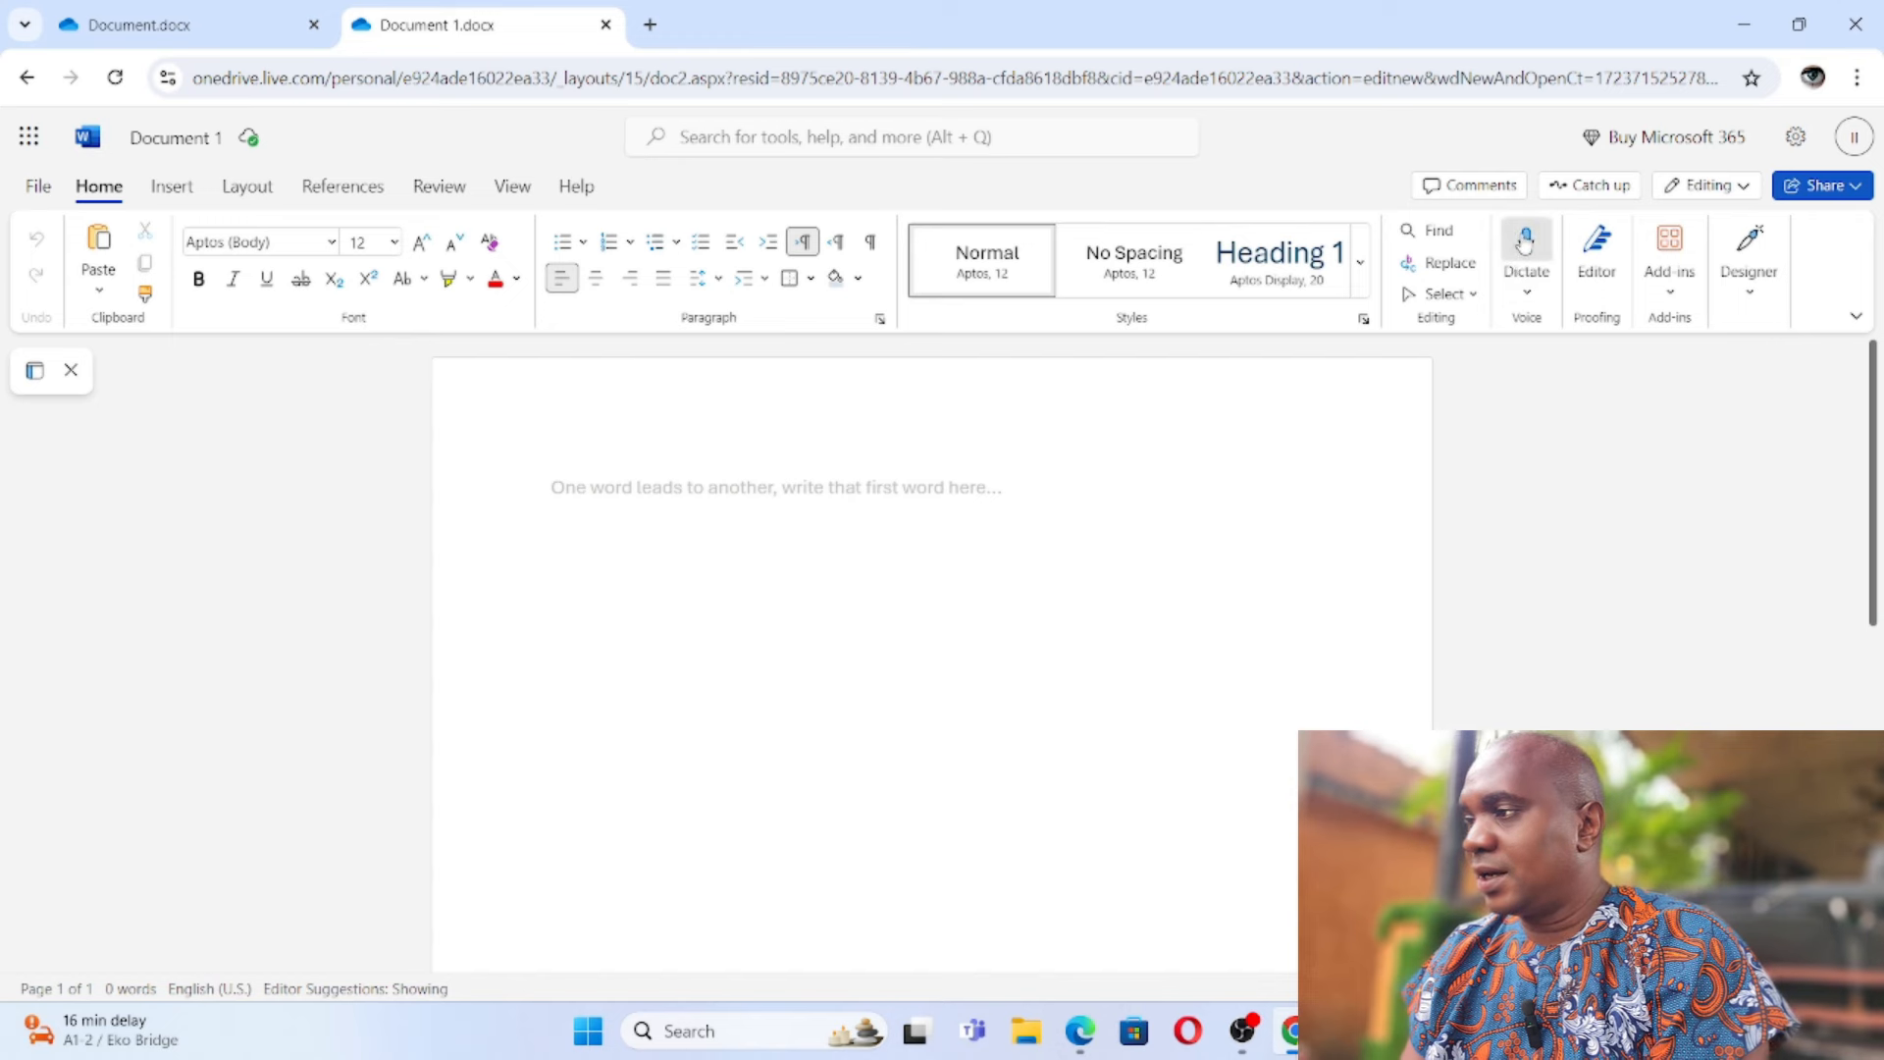
click(1527, 248)
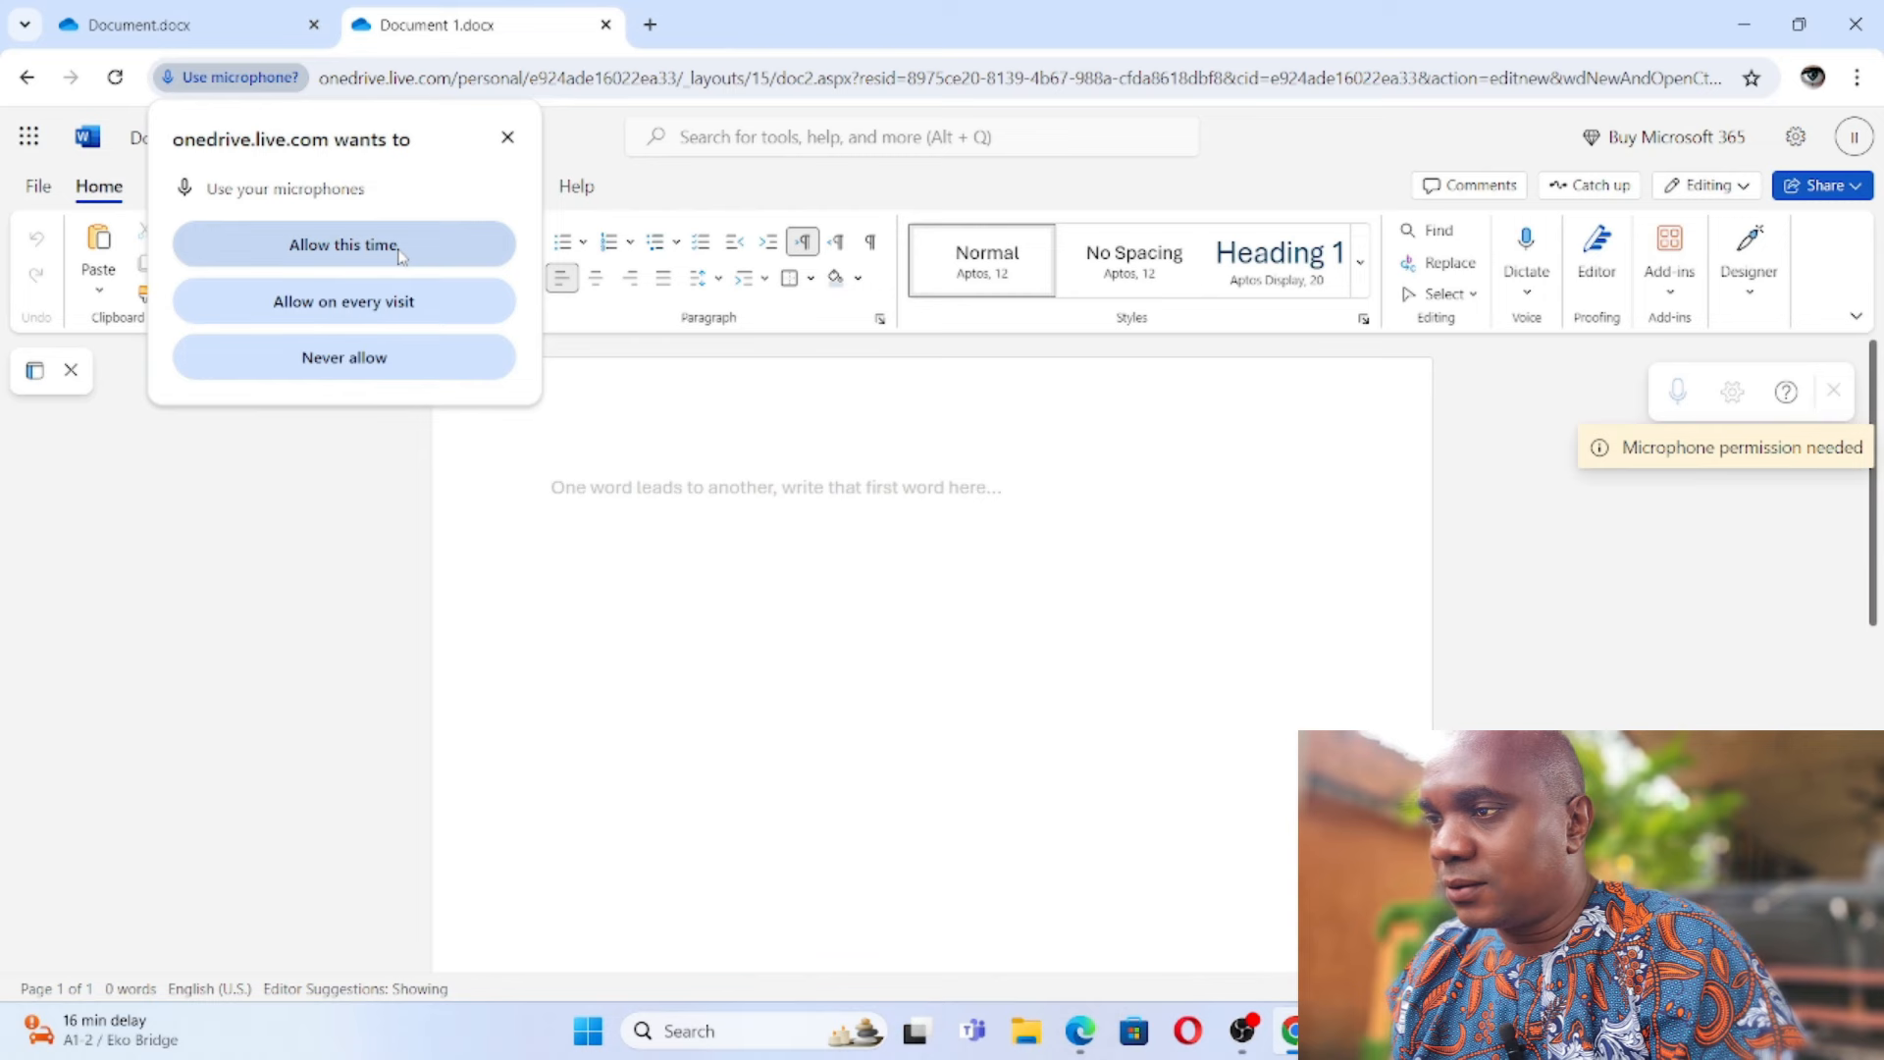
mouse_move(344, 302)
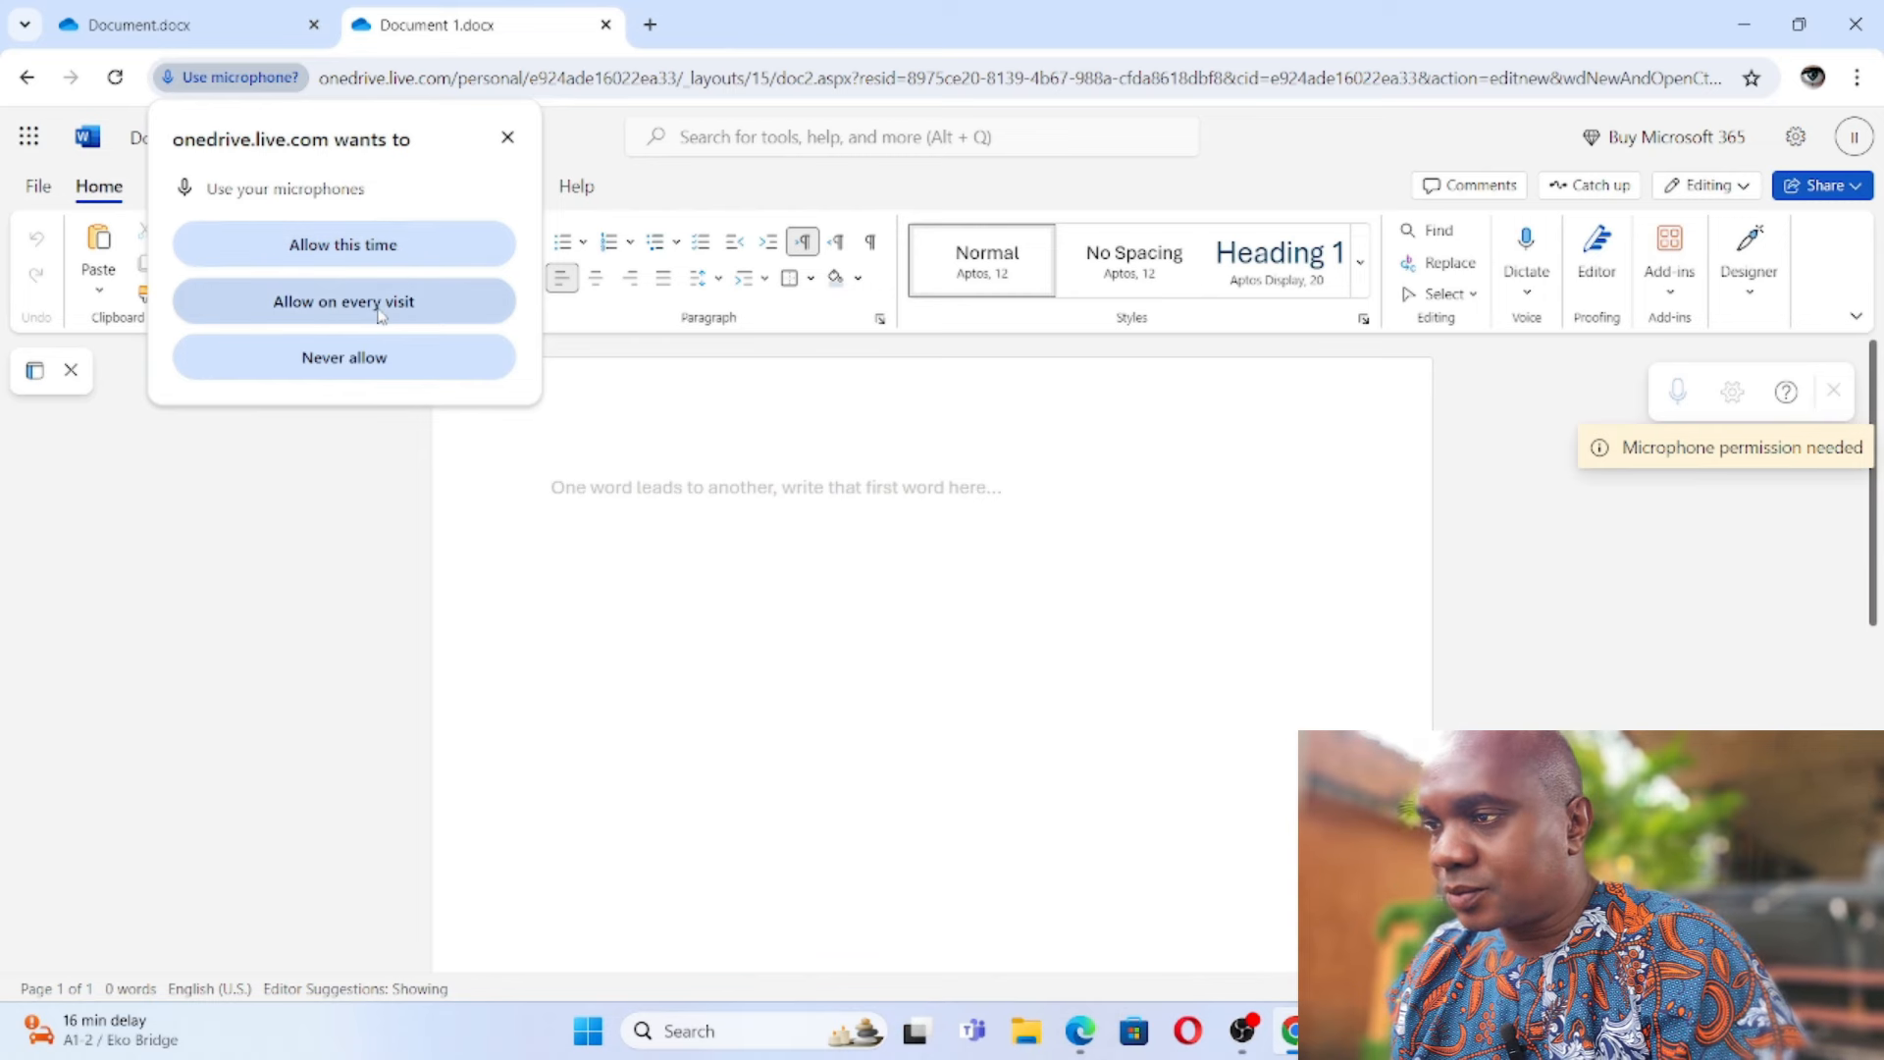
click(343, 302)
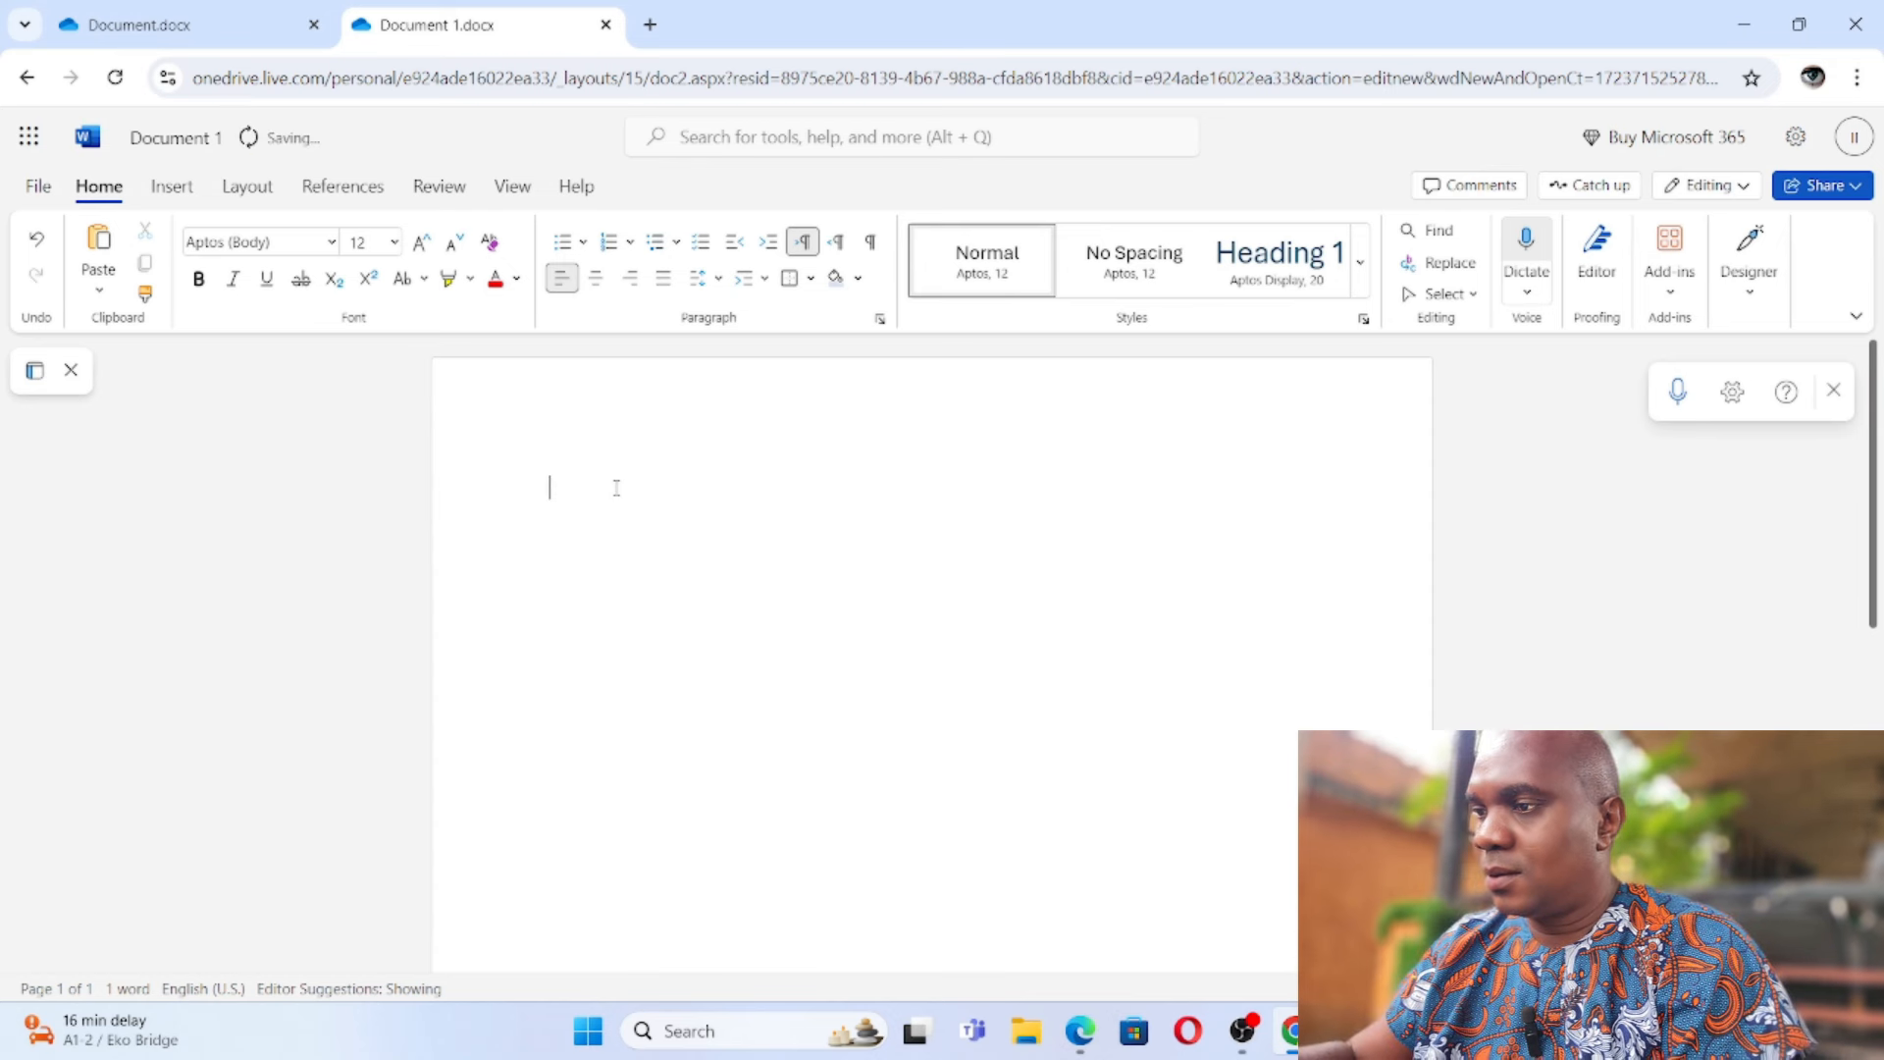
mouse_move(1527, 238)
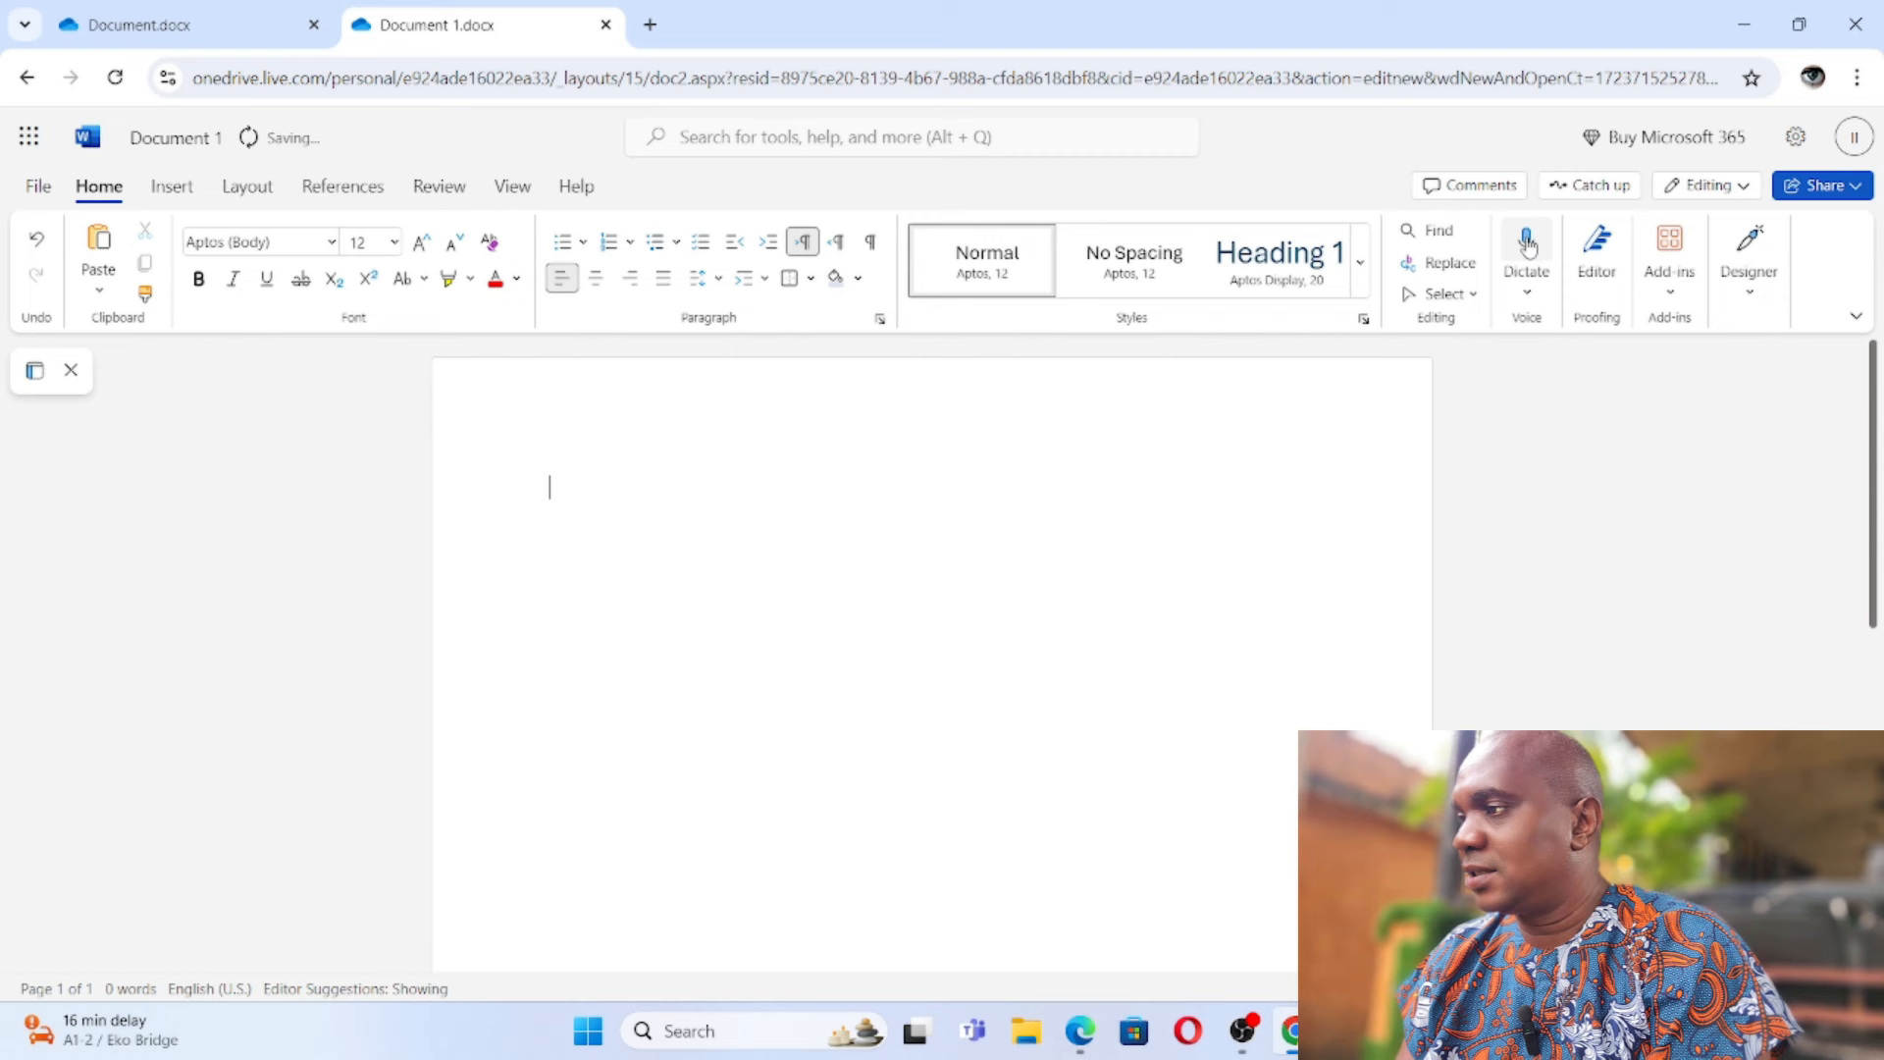
click(1525, 249)
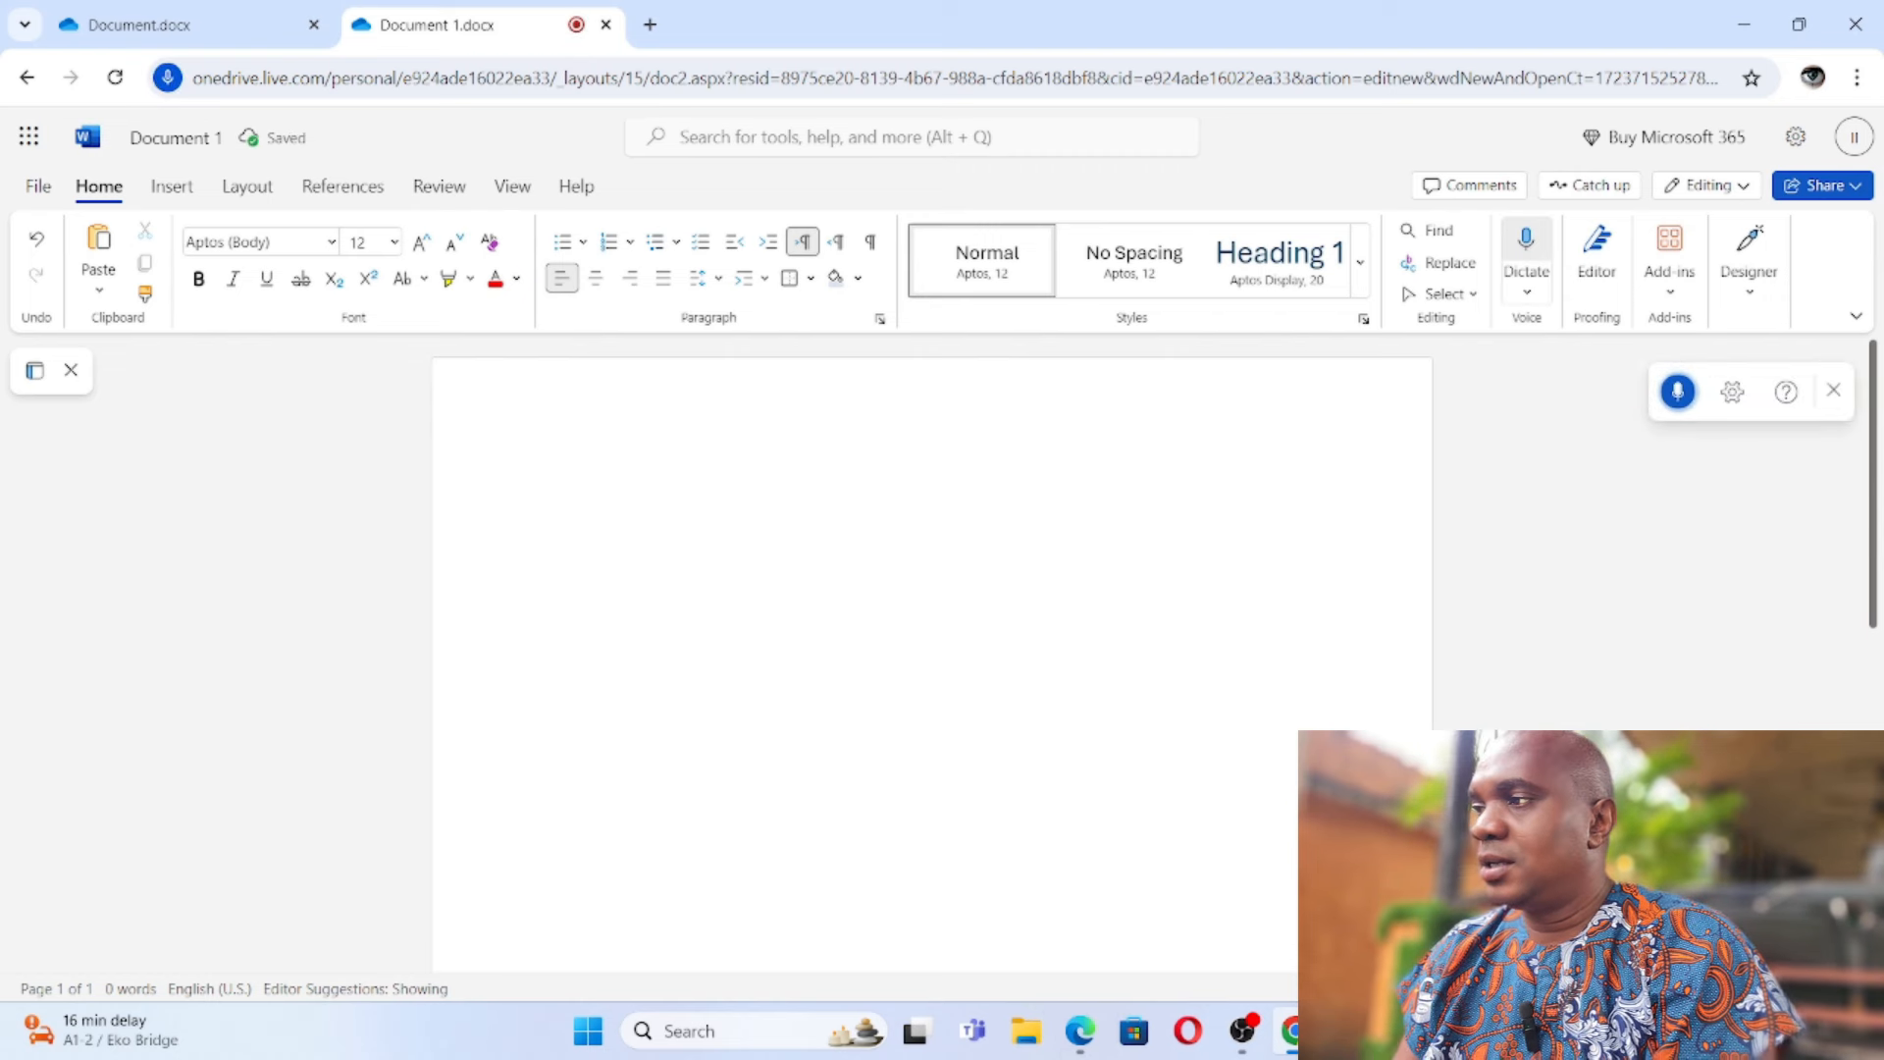
Step: Dictate sentences about recording everything taught in class with this software typing it all
text(OK this is going)
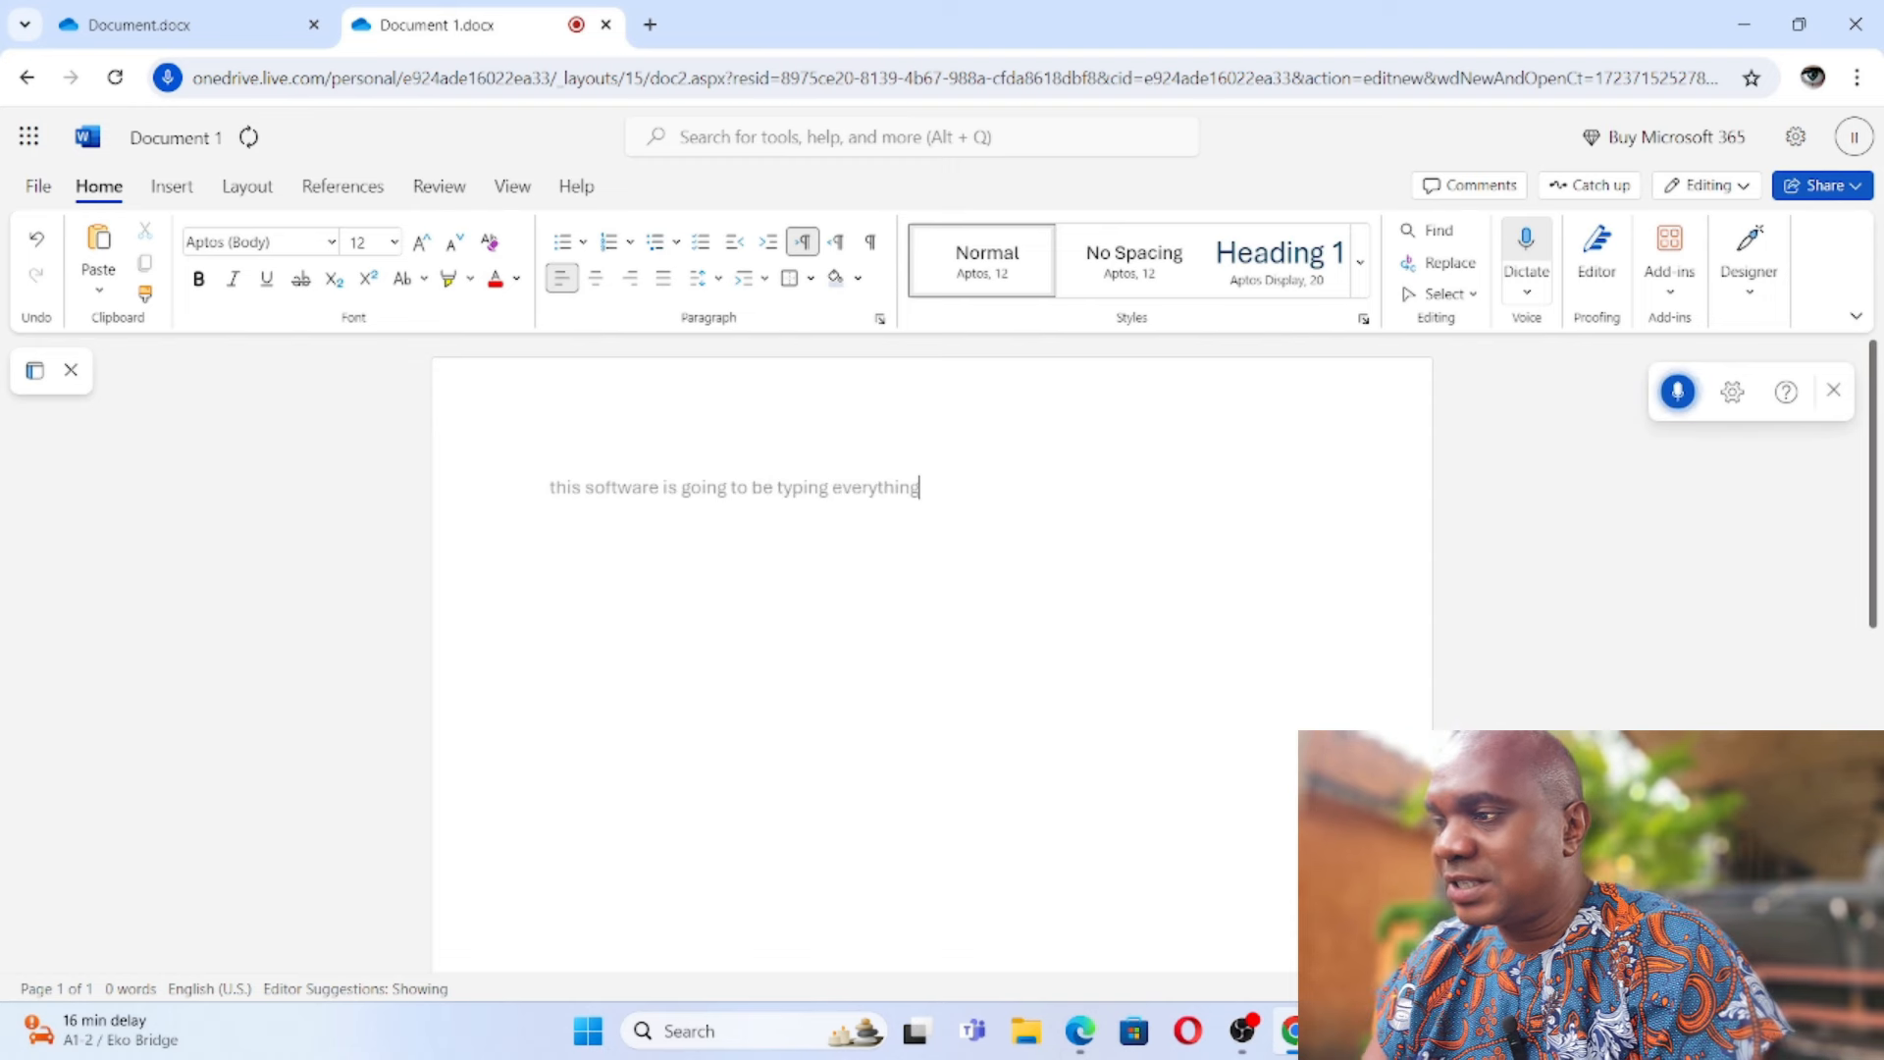
text(that you say)
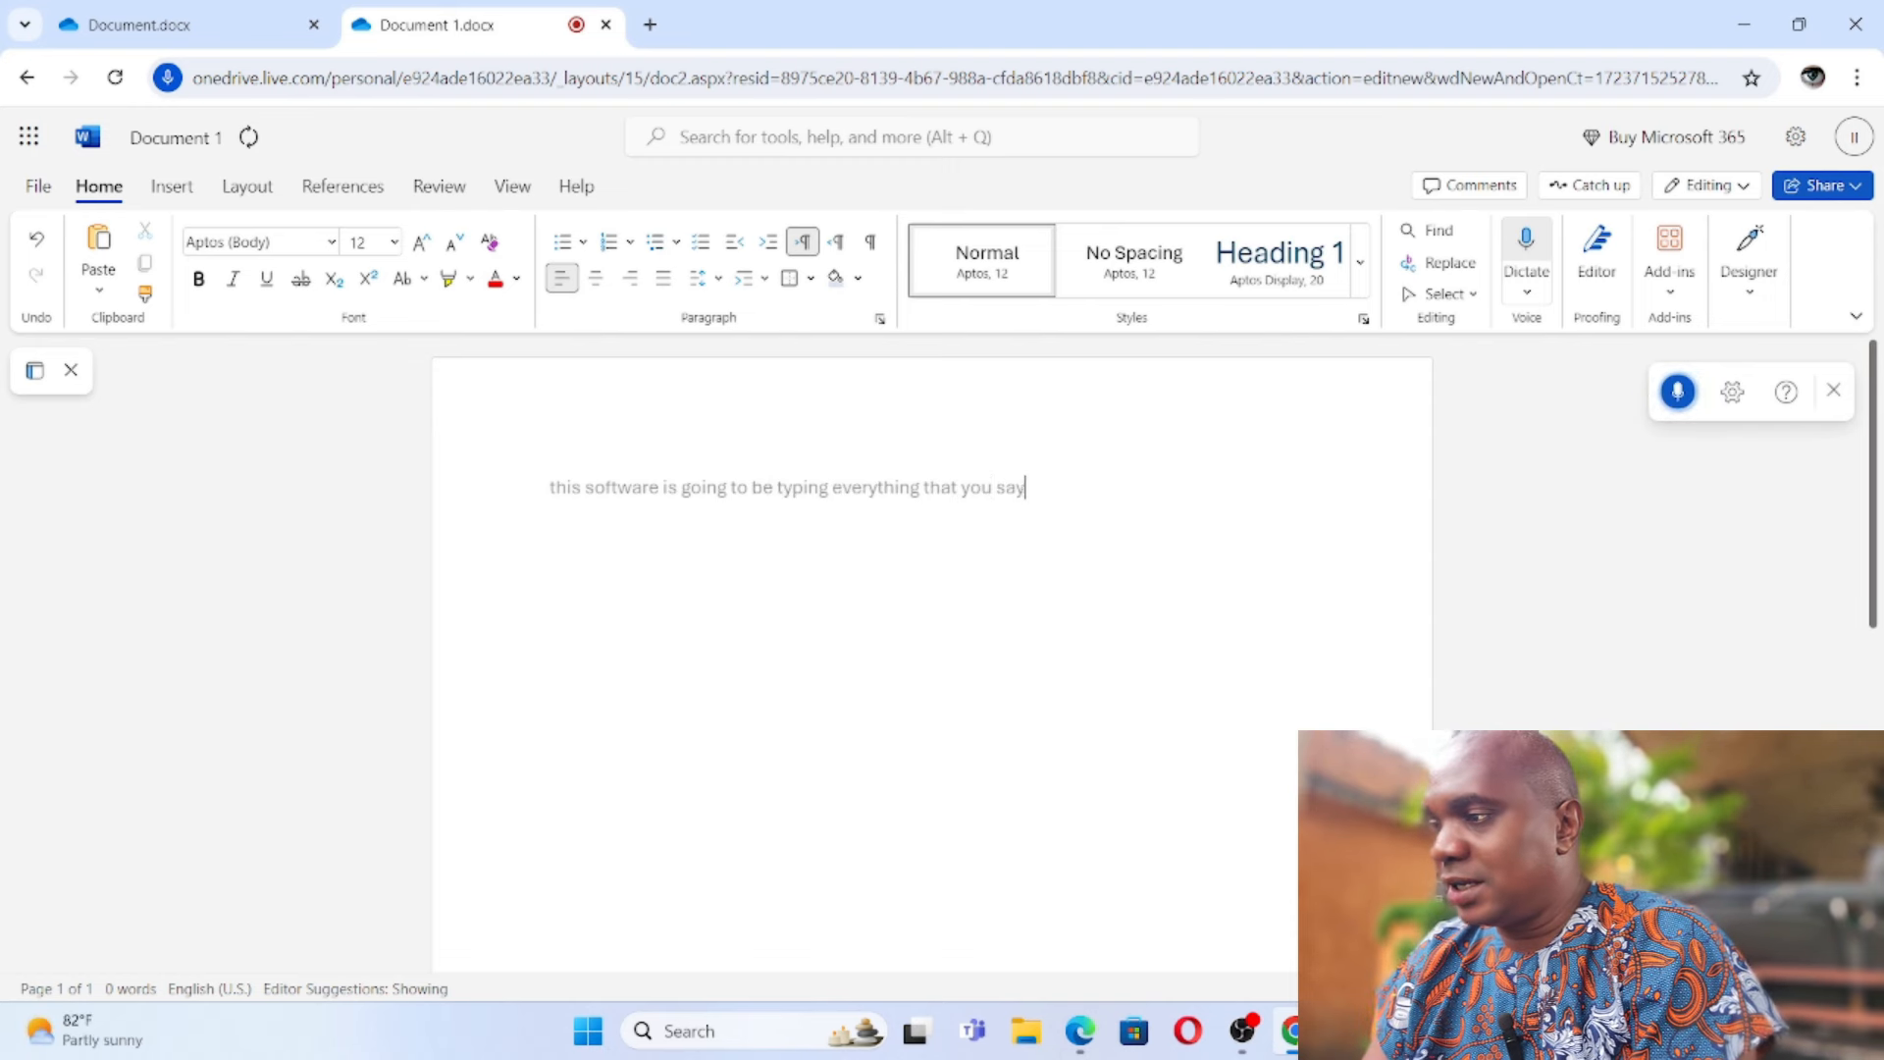
text(as you're talking your)
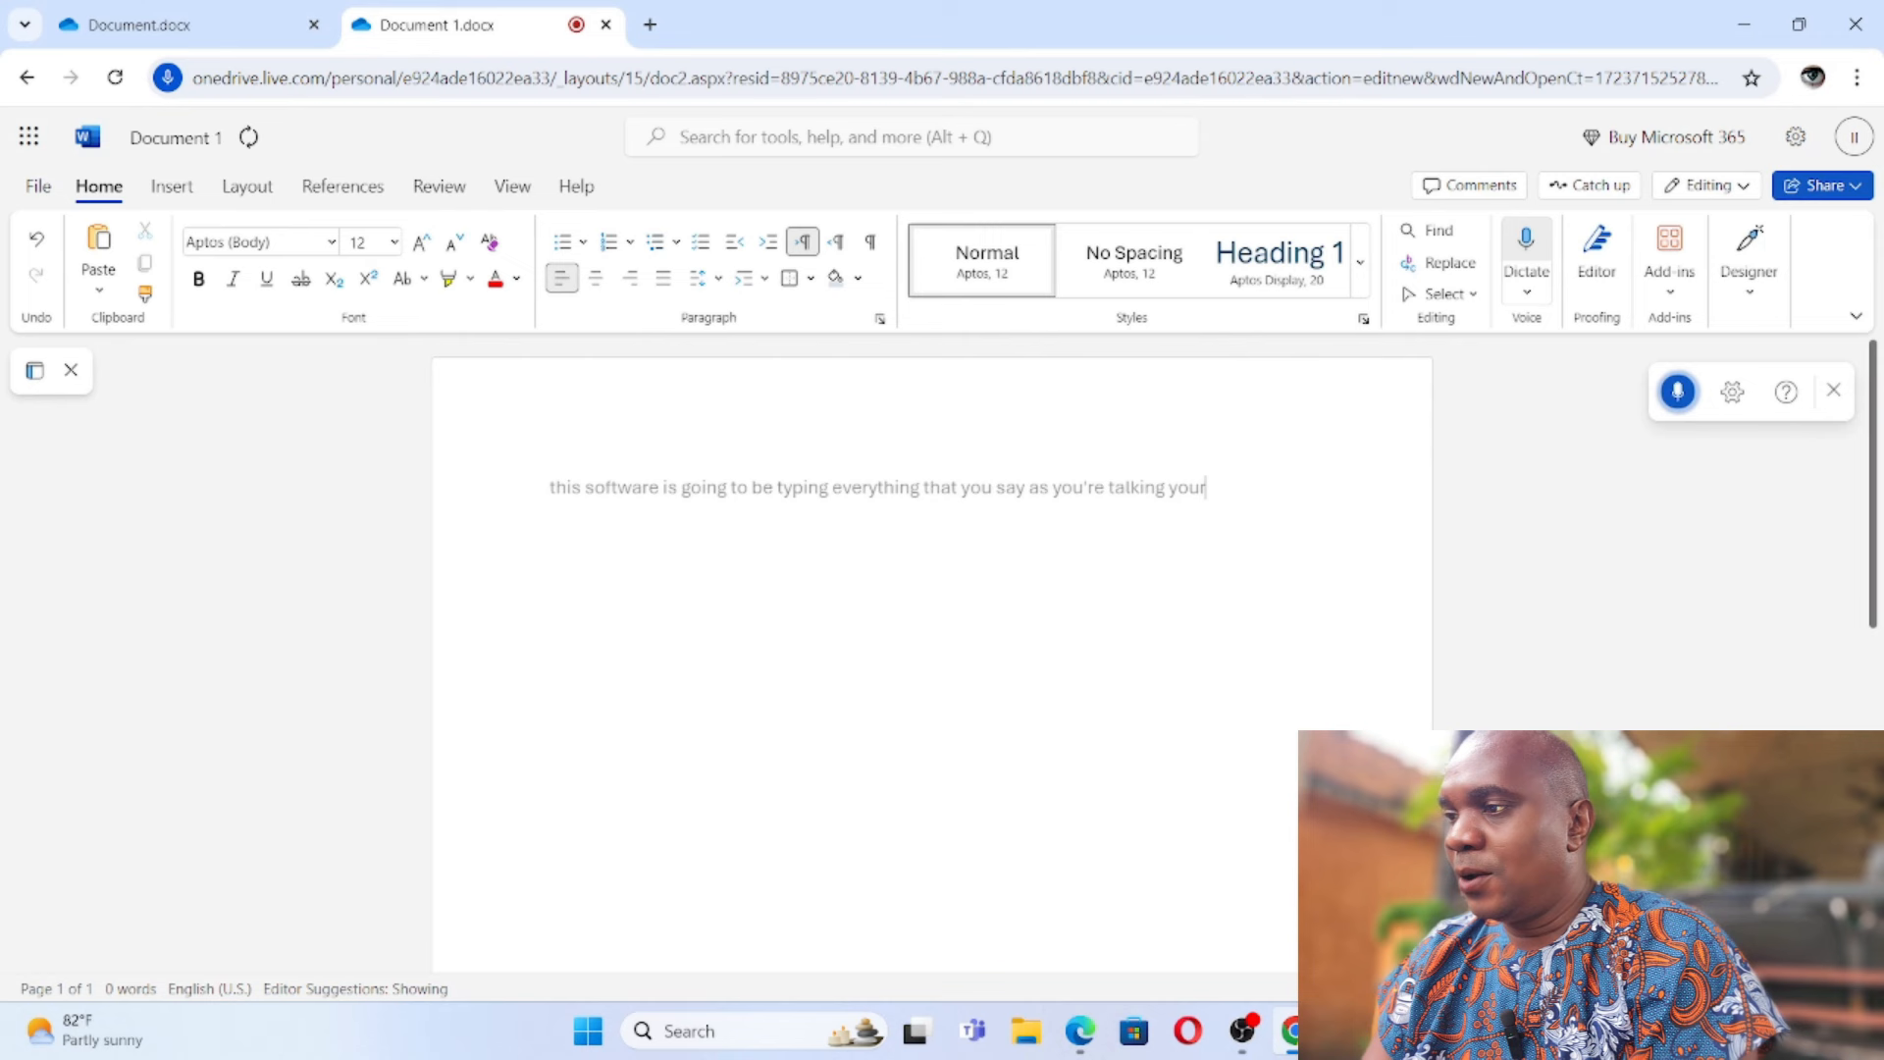
text(to your sister)
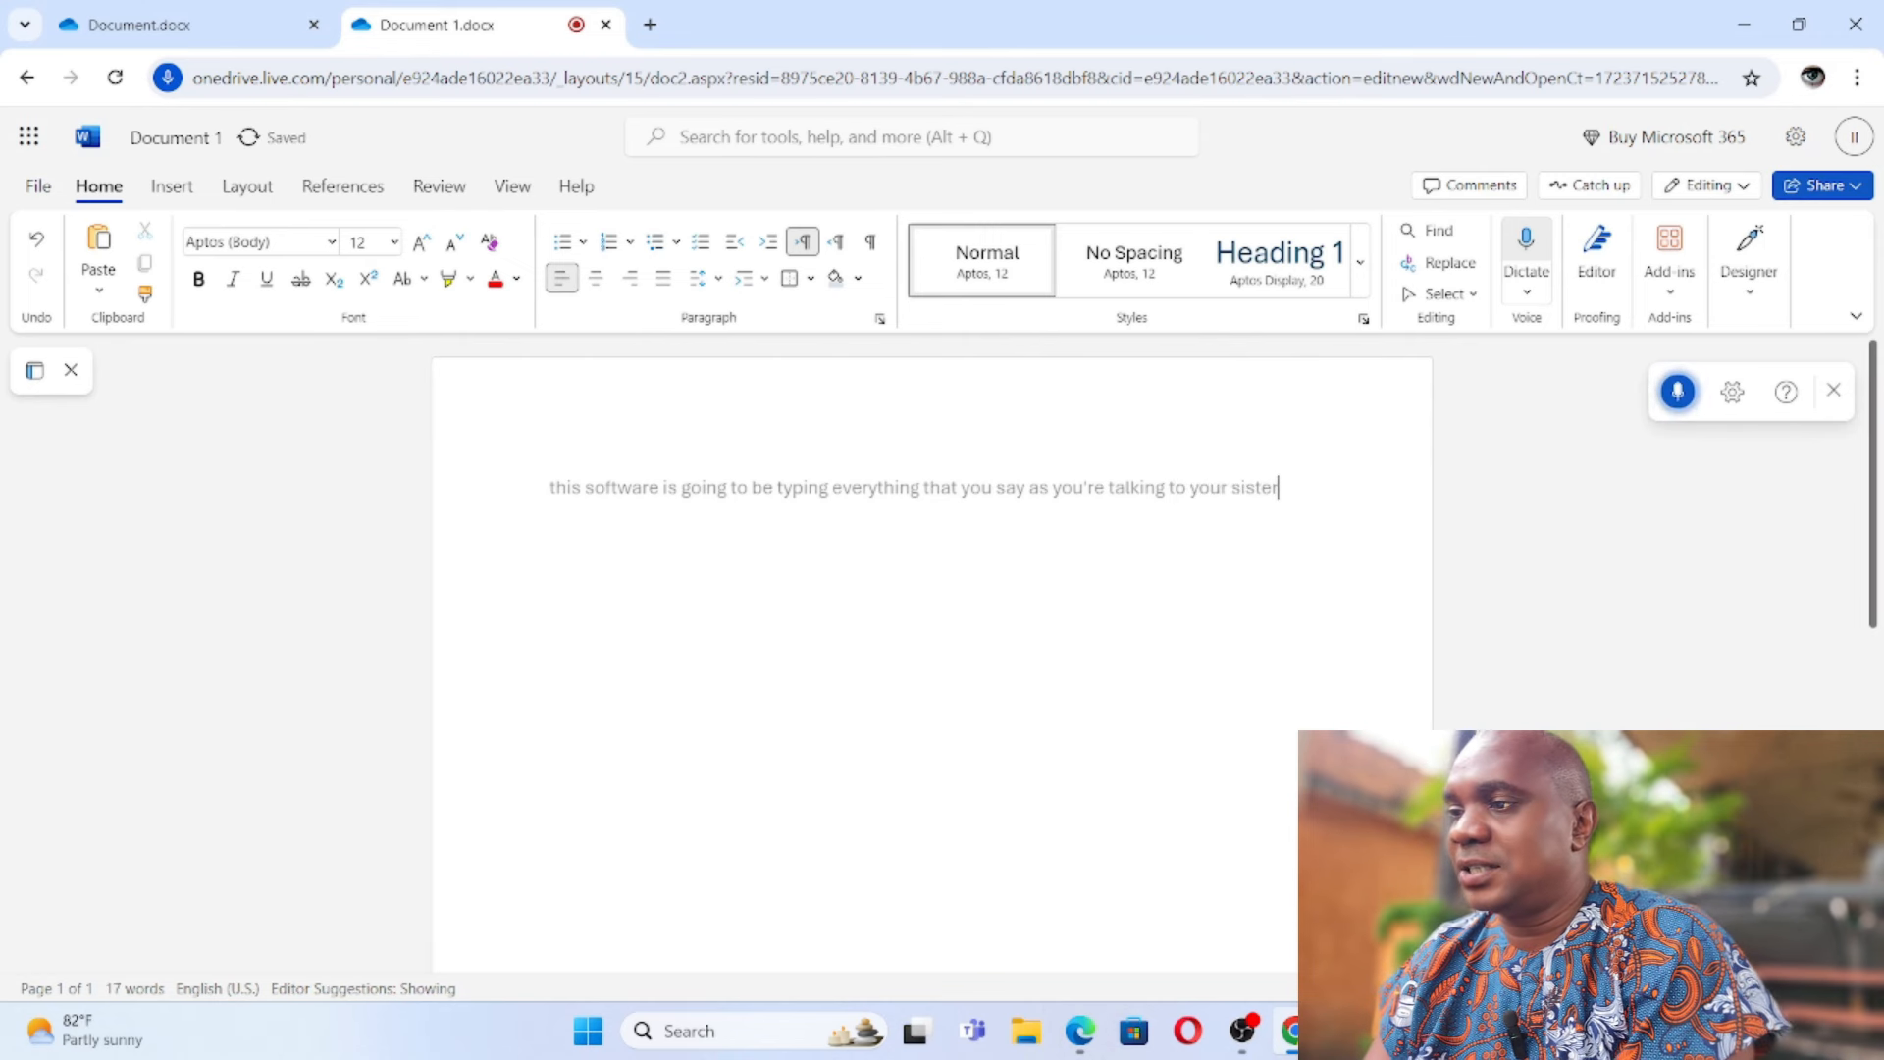
text(jobs tax instituted in)
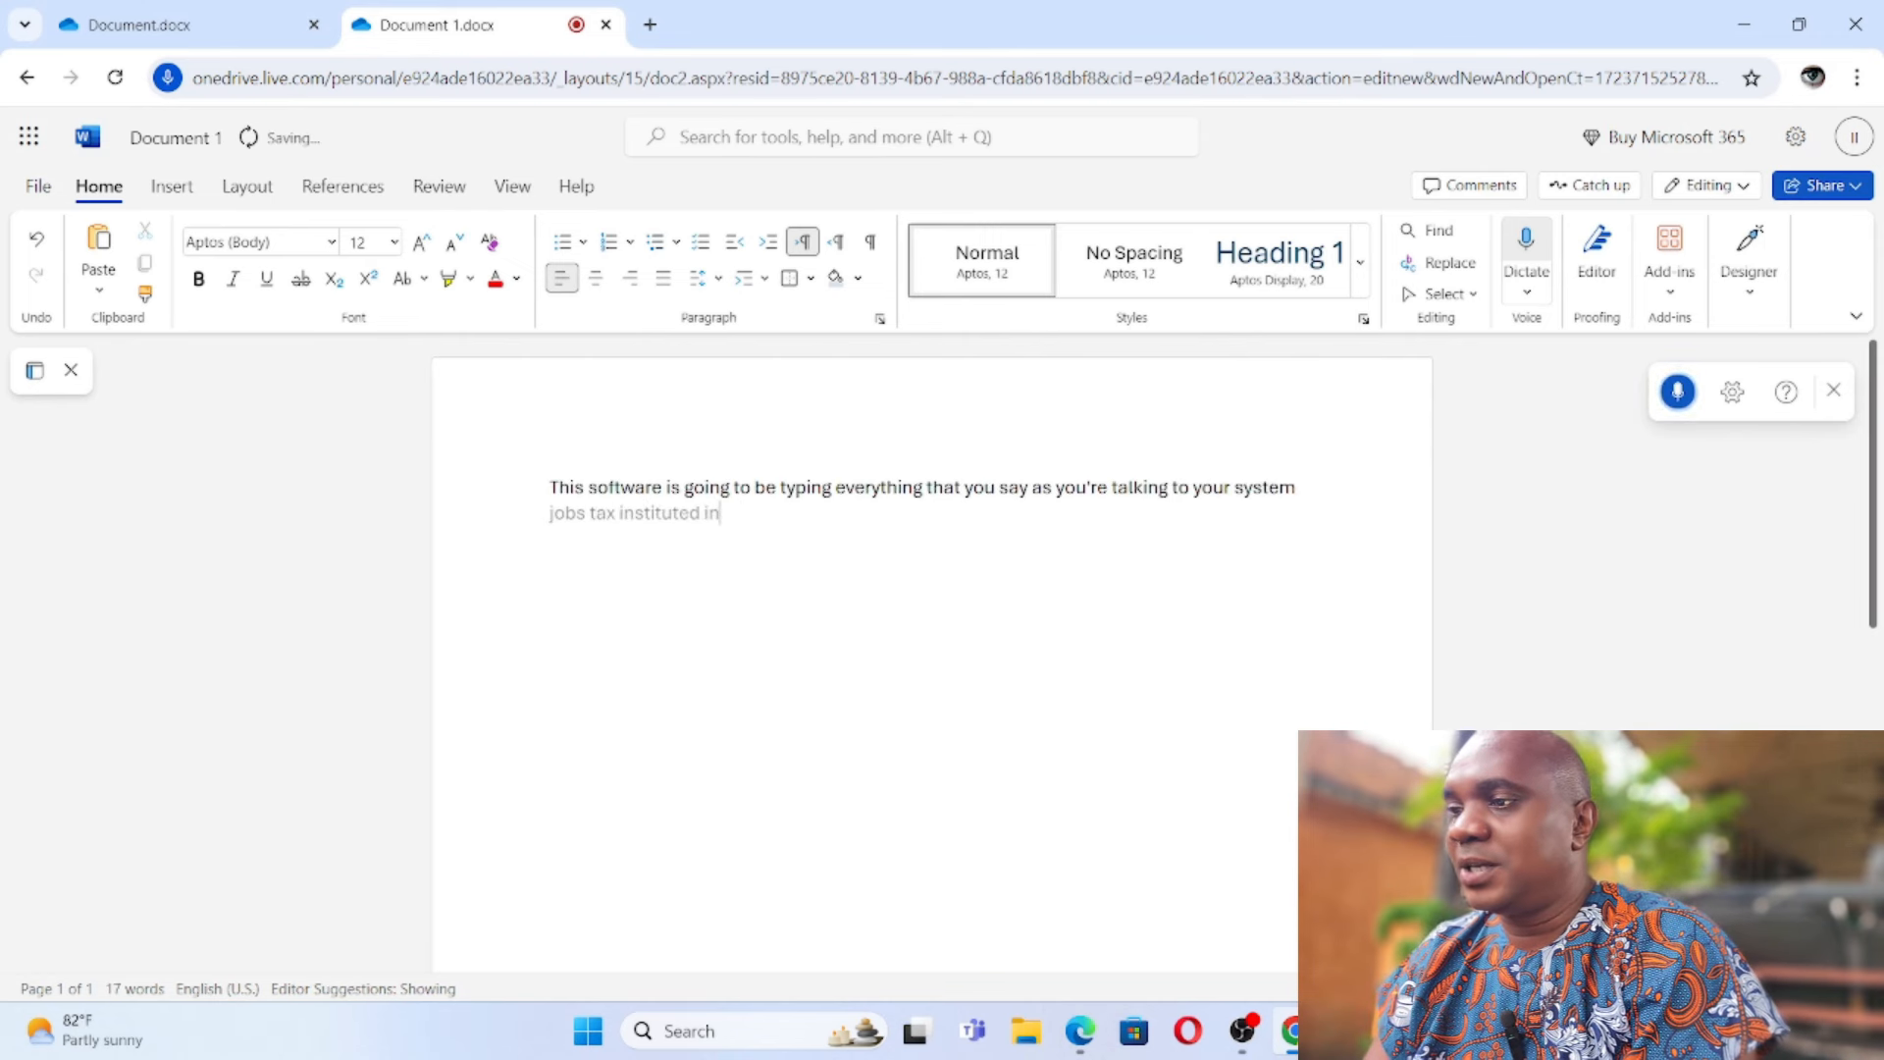
text(class and you want to be recorded)
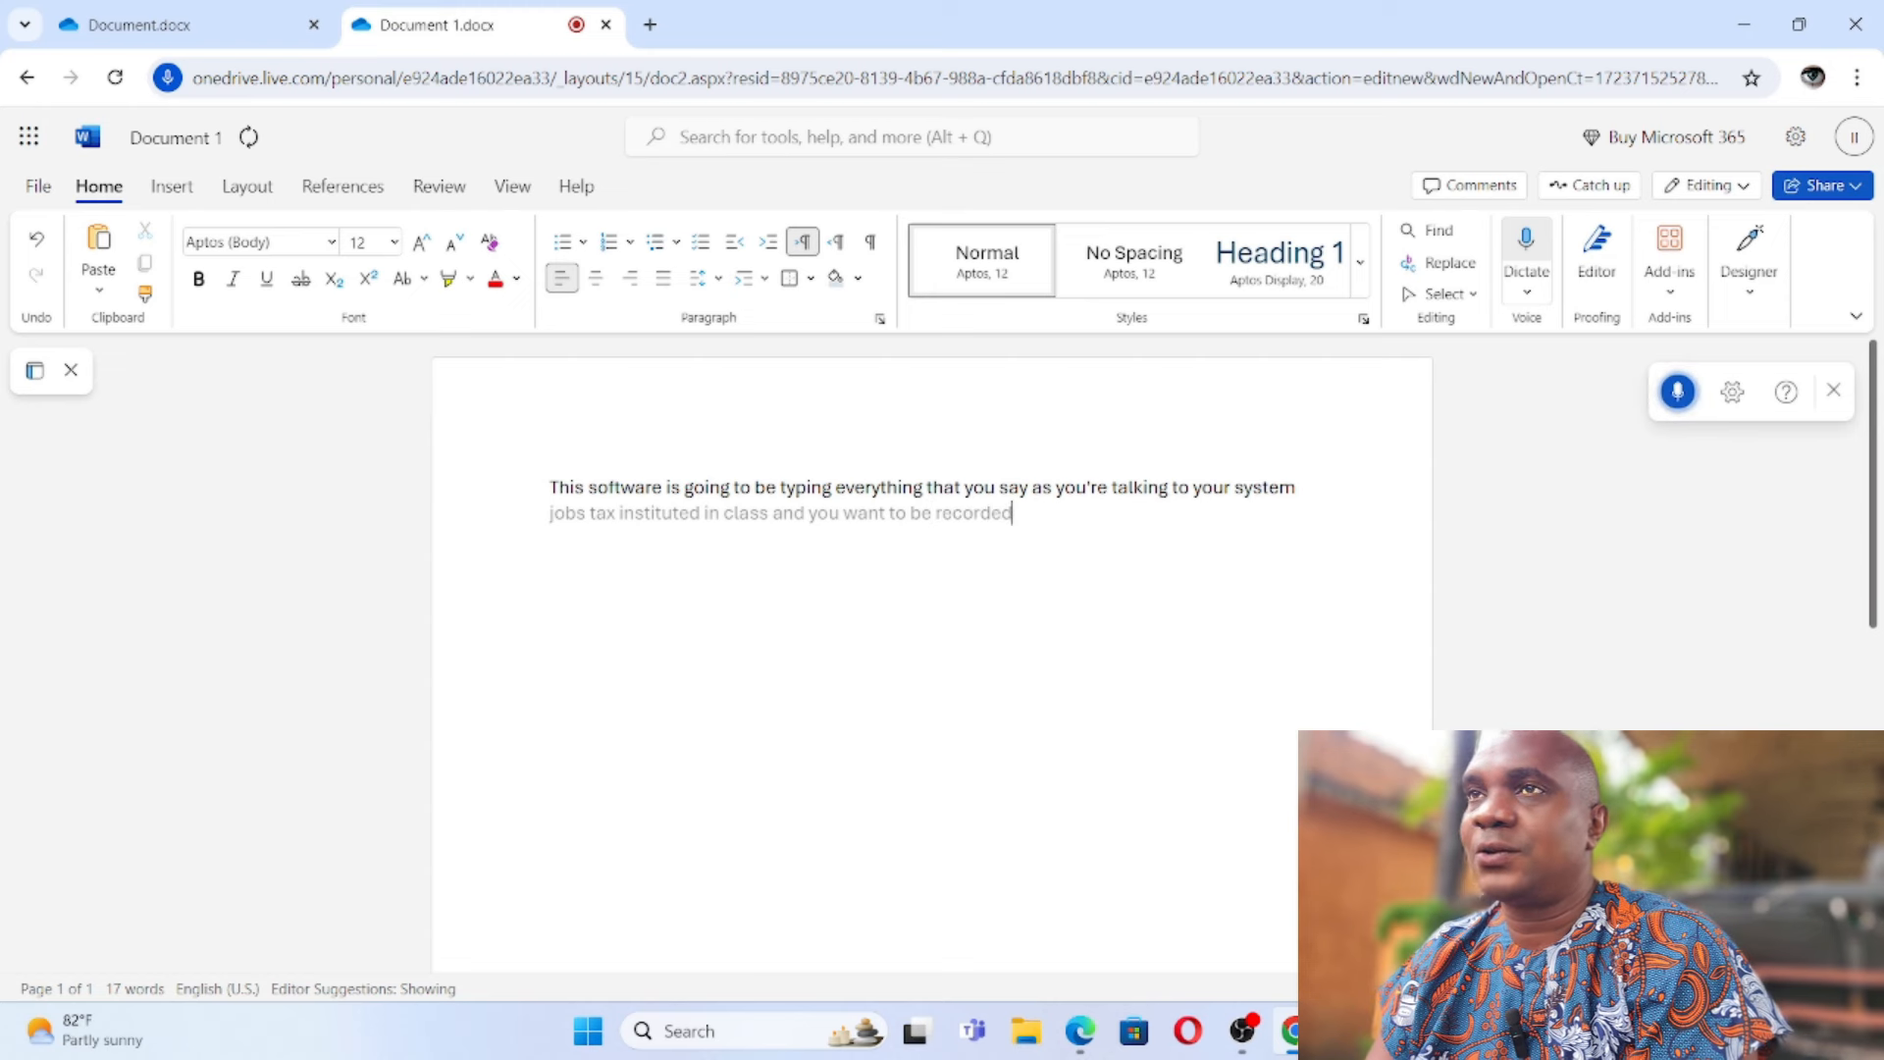
text(every single thing that is been)
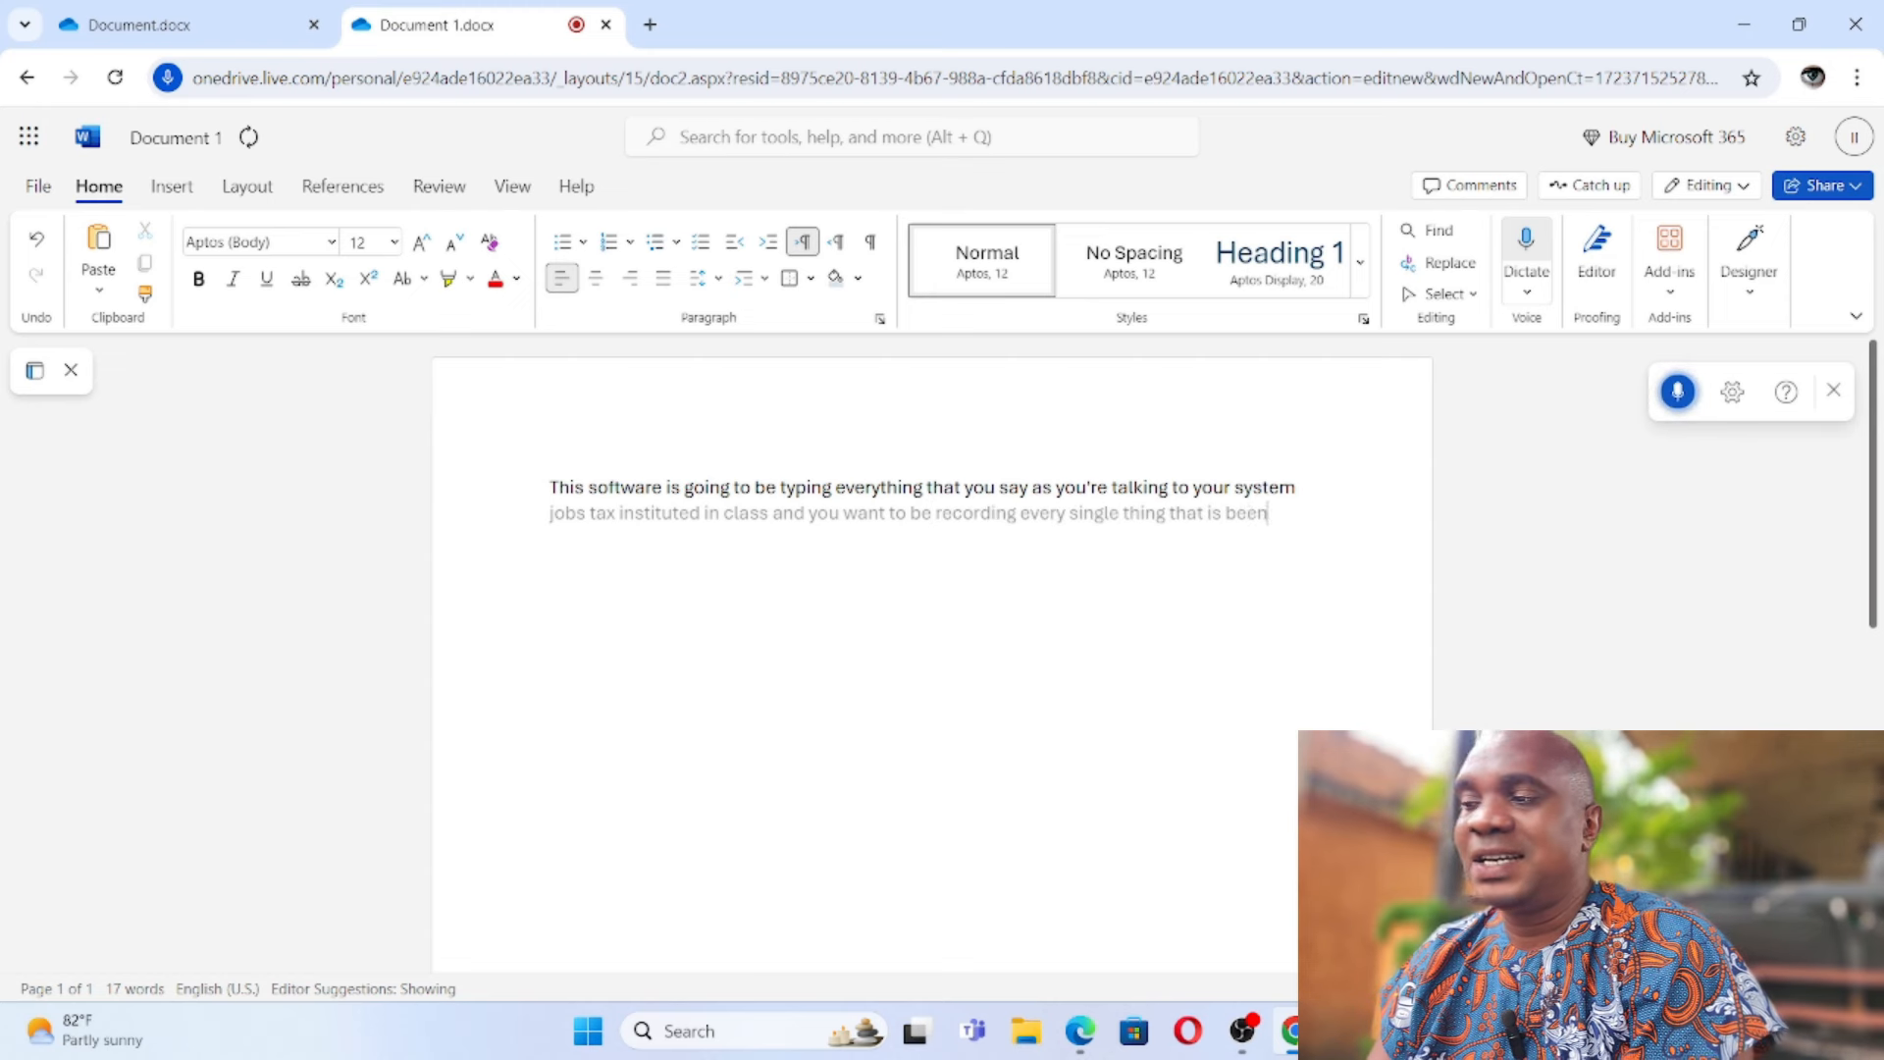
text(taught in class this is)
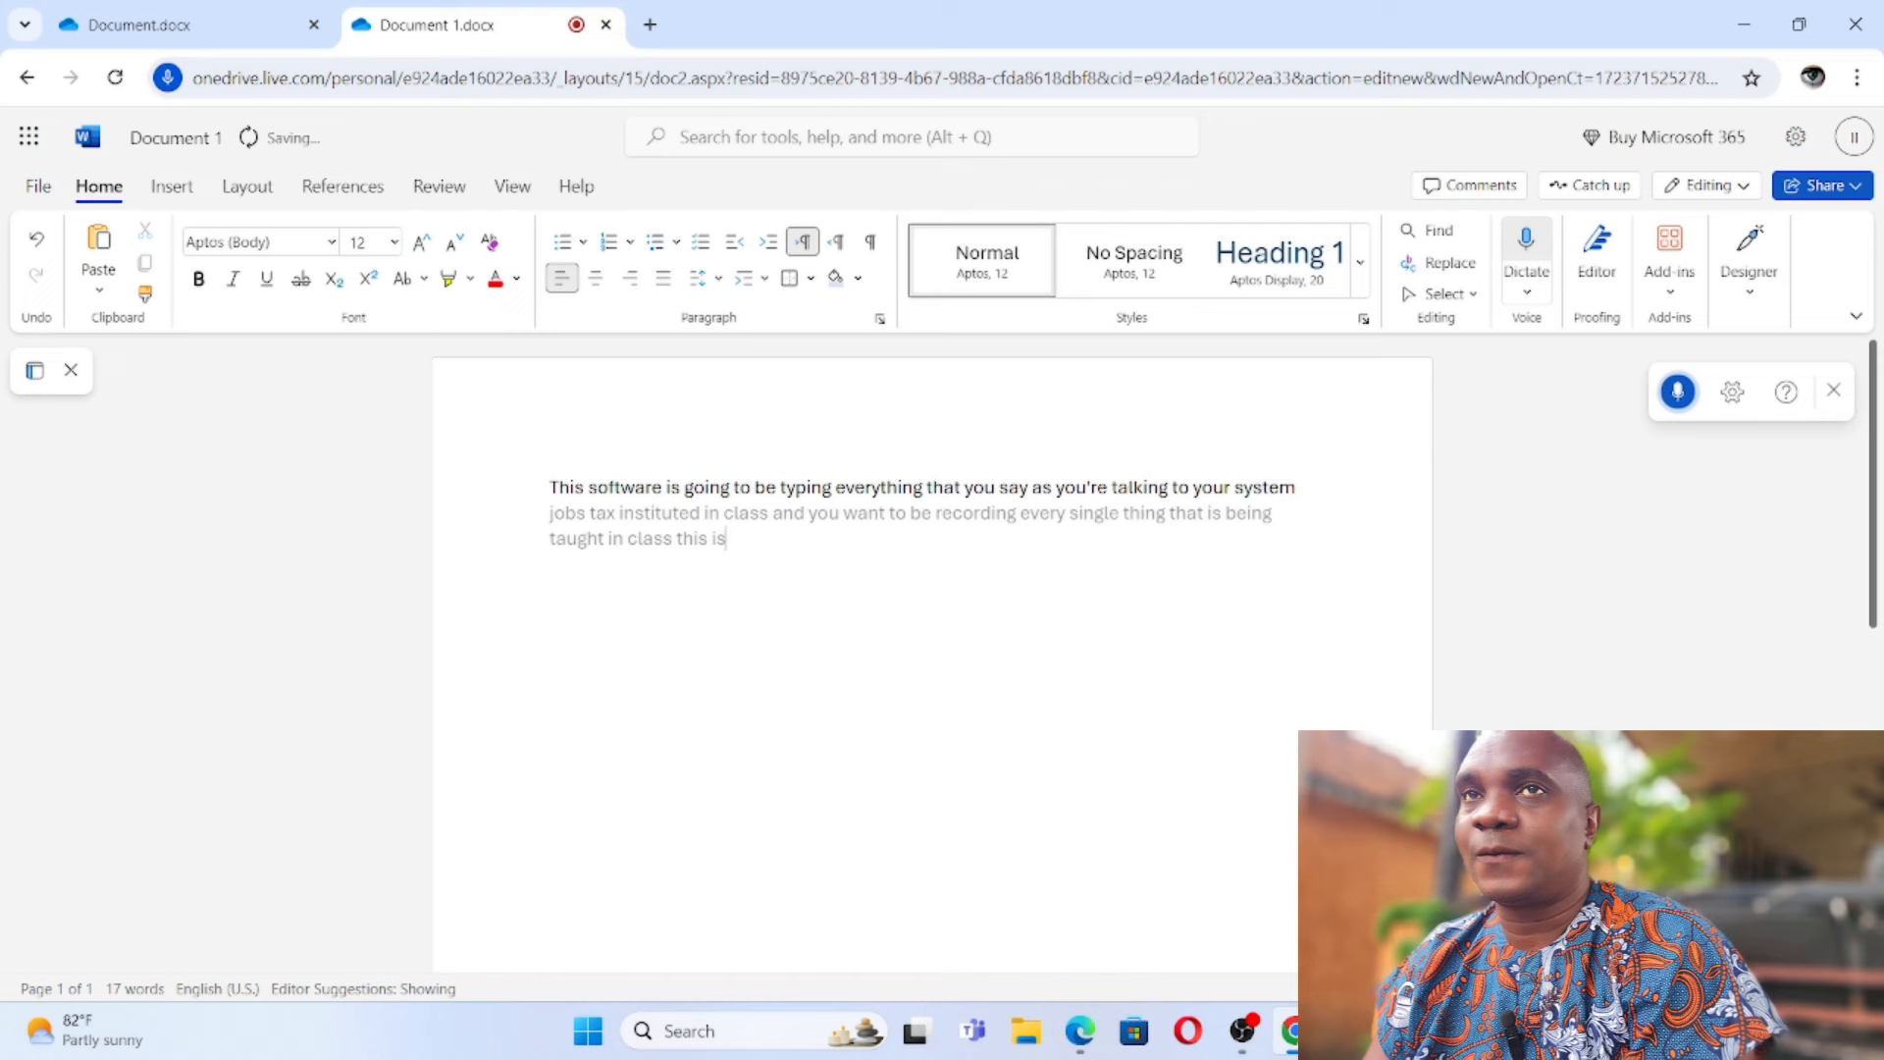
text(a very good software that used to)
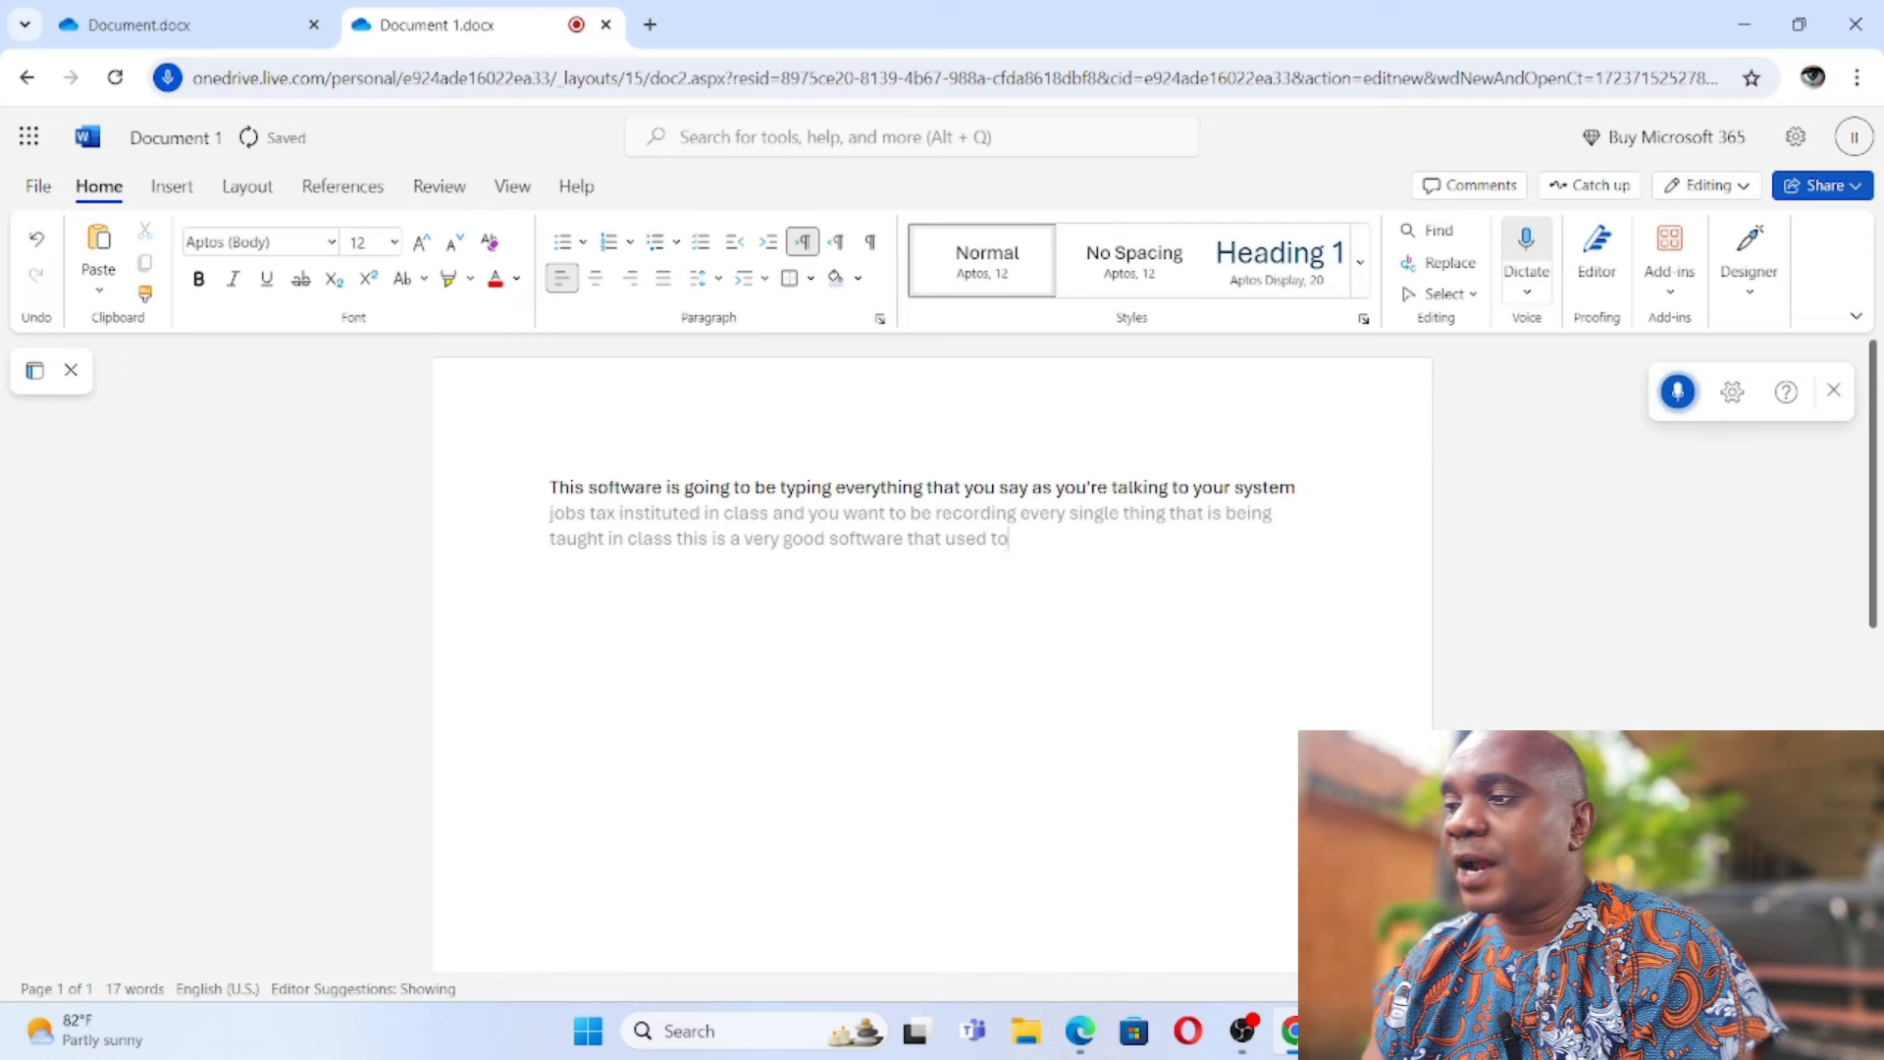
text(you can use to record)
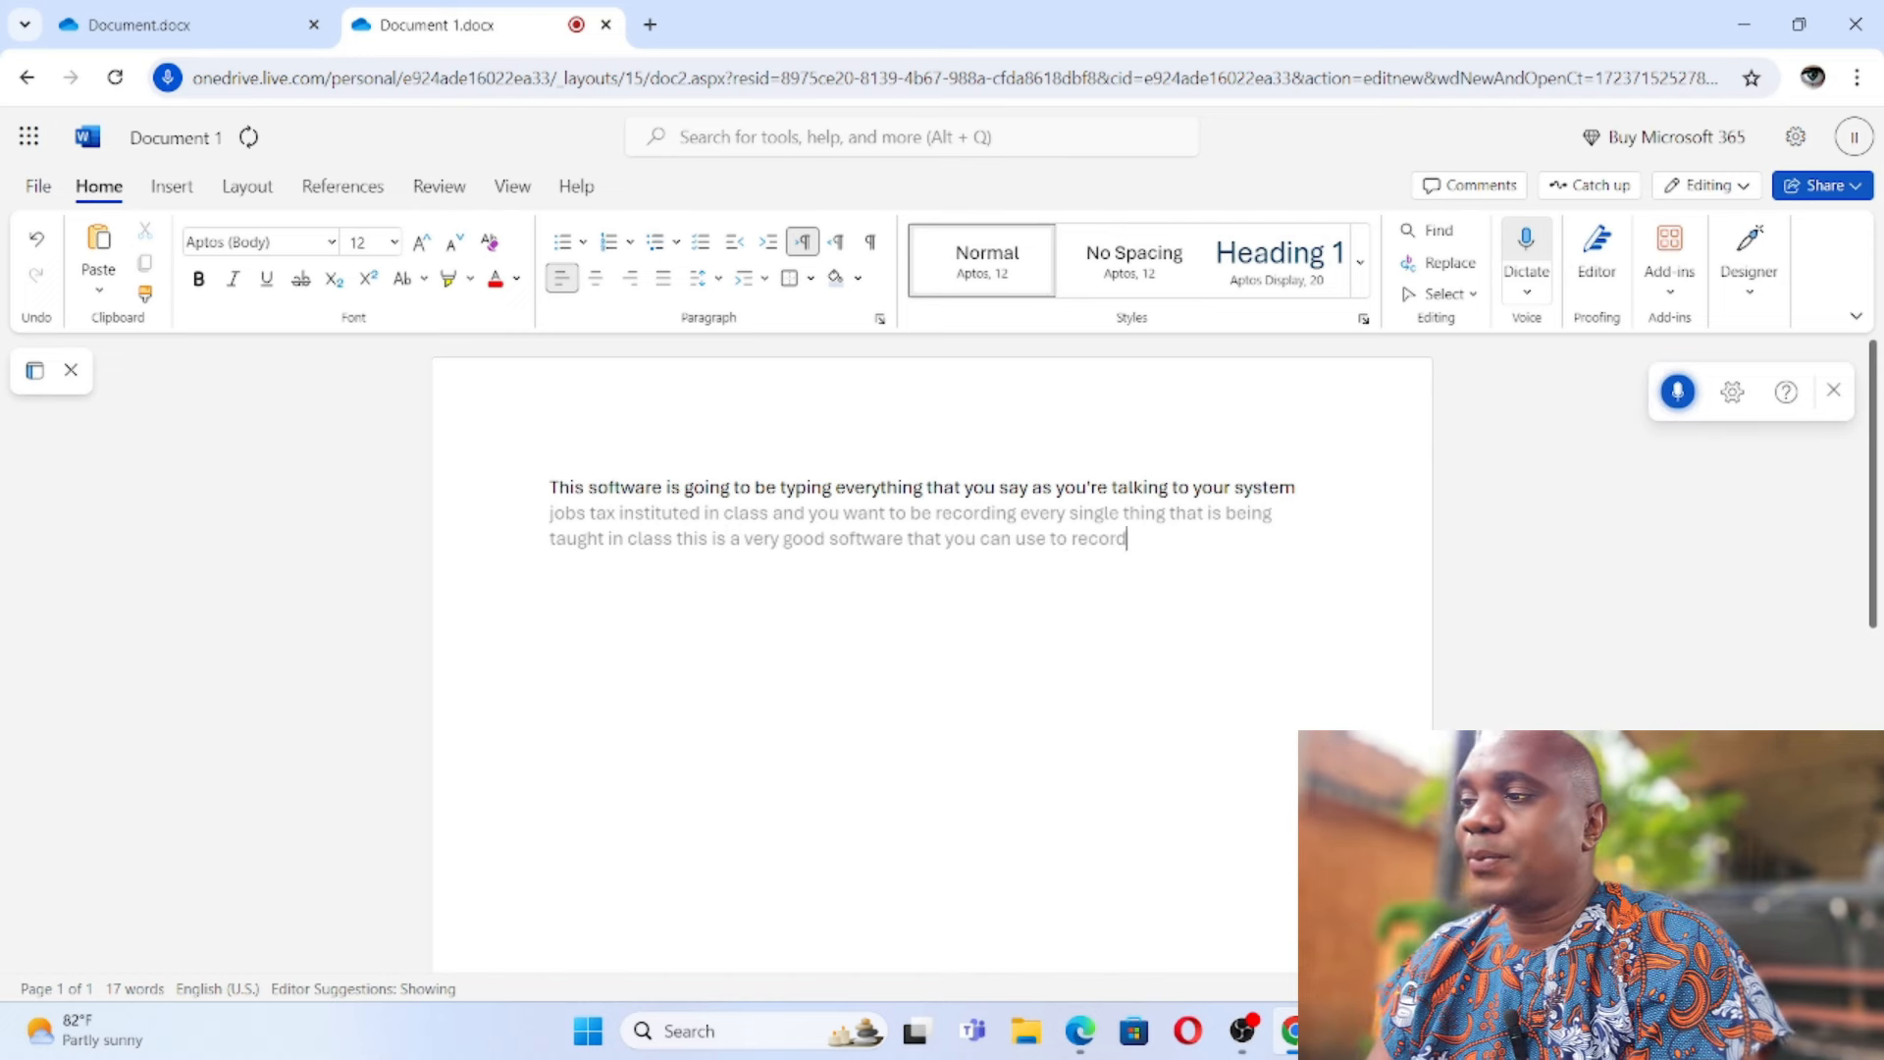
text(and type everythingle)
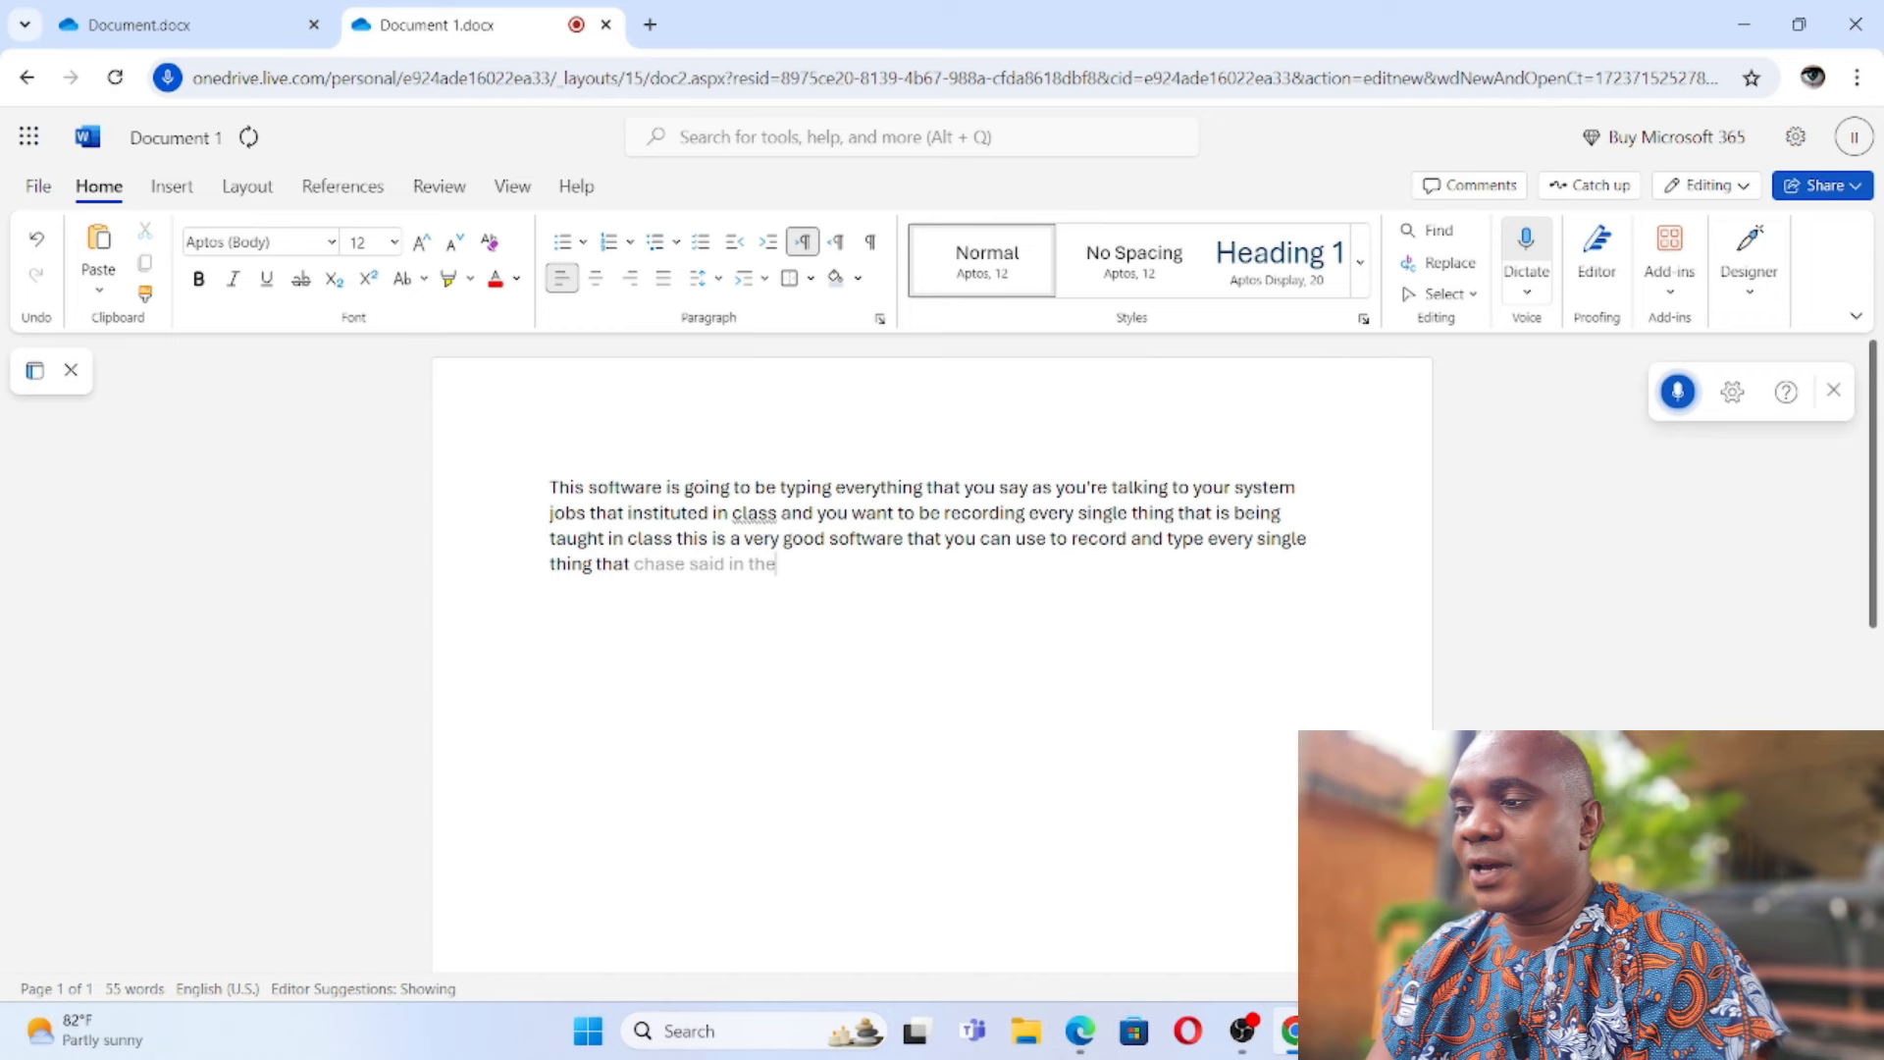
Step: Dictate further lines remarking the system is writing exactly what is being said
text(just saying in the class OK so you guys can see how good this software is ohh my goodness this)
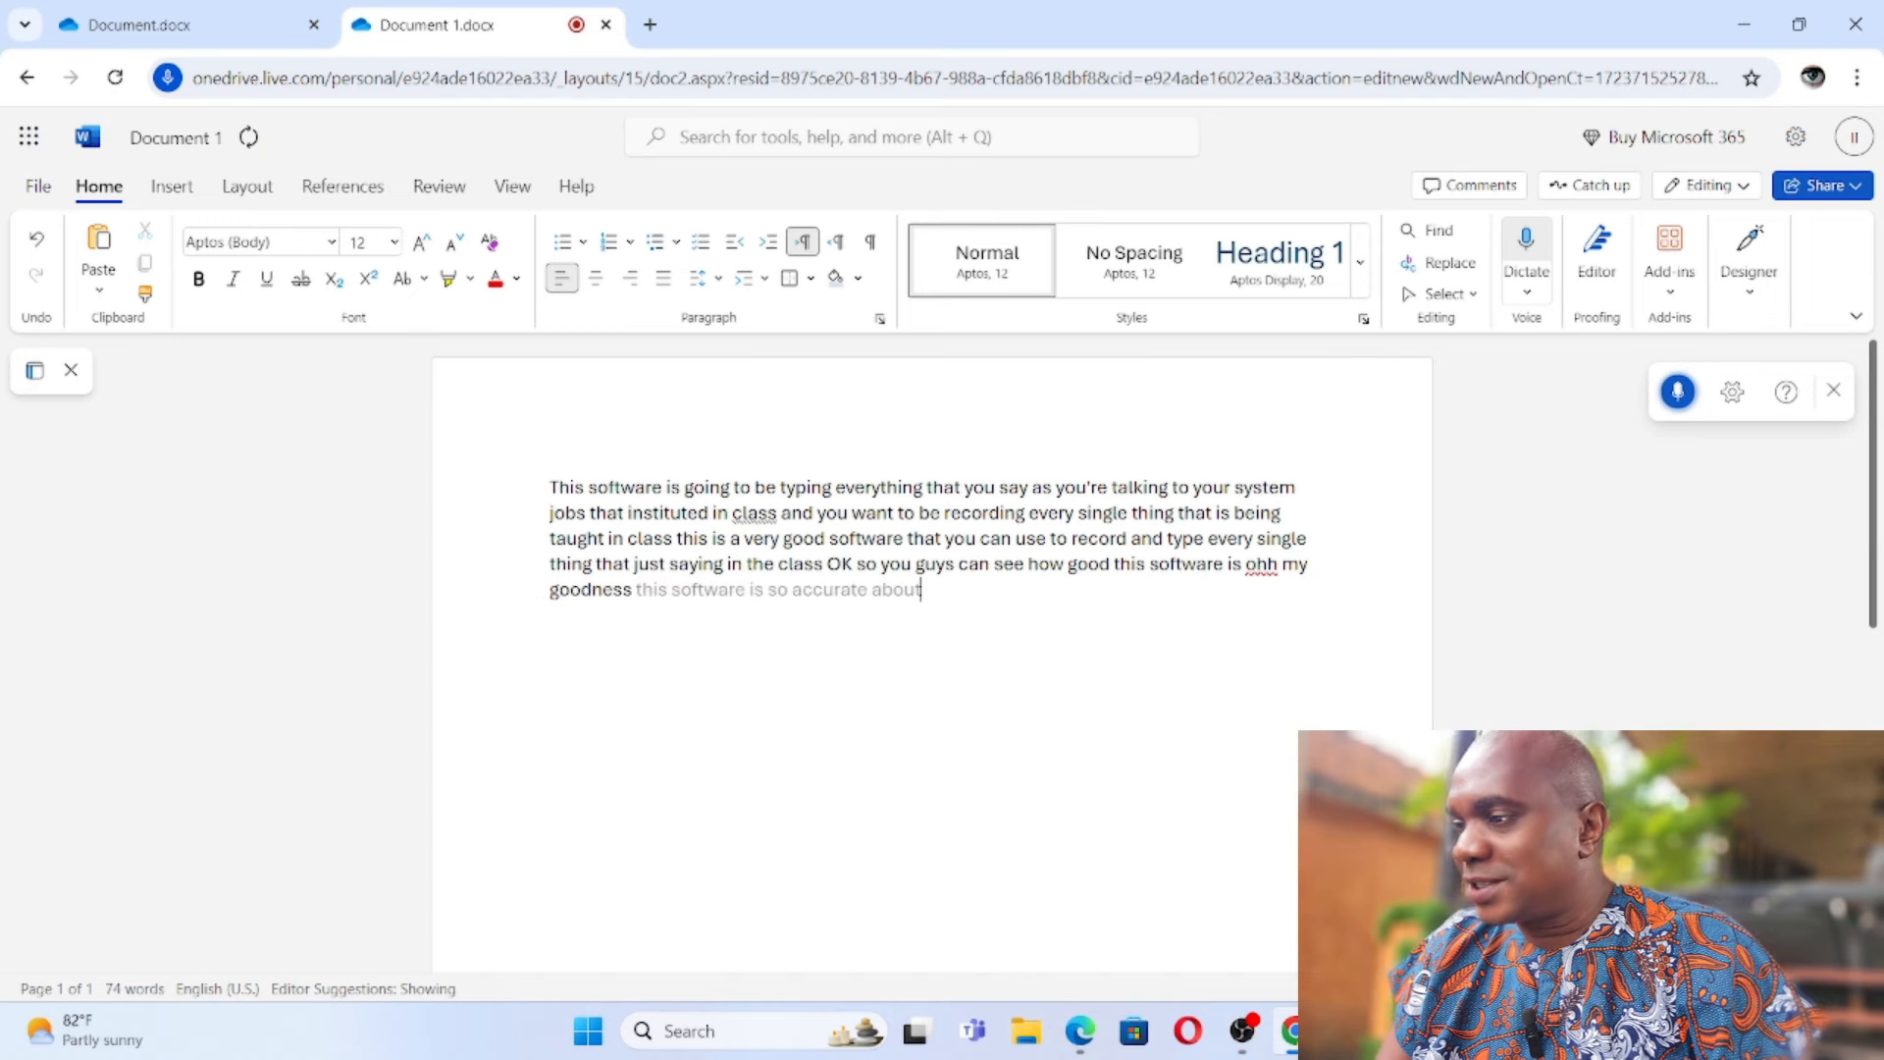
text(that when you're talking to your system is)
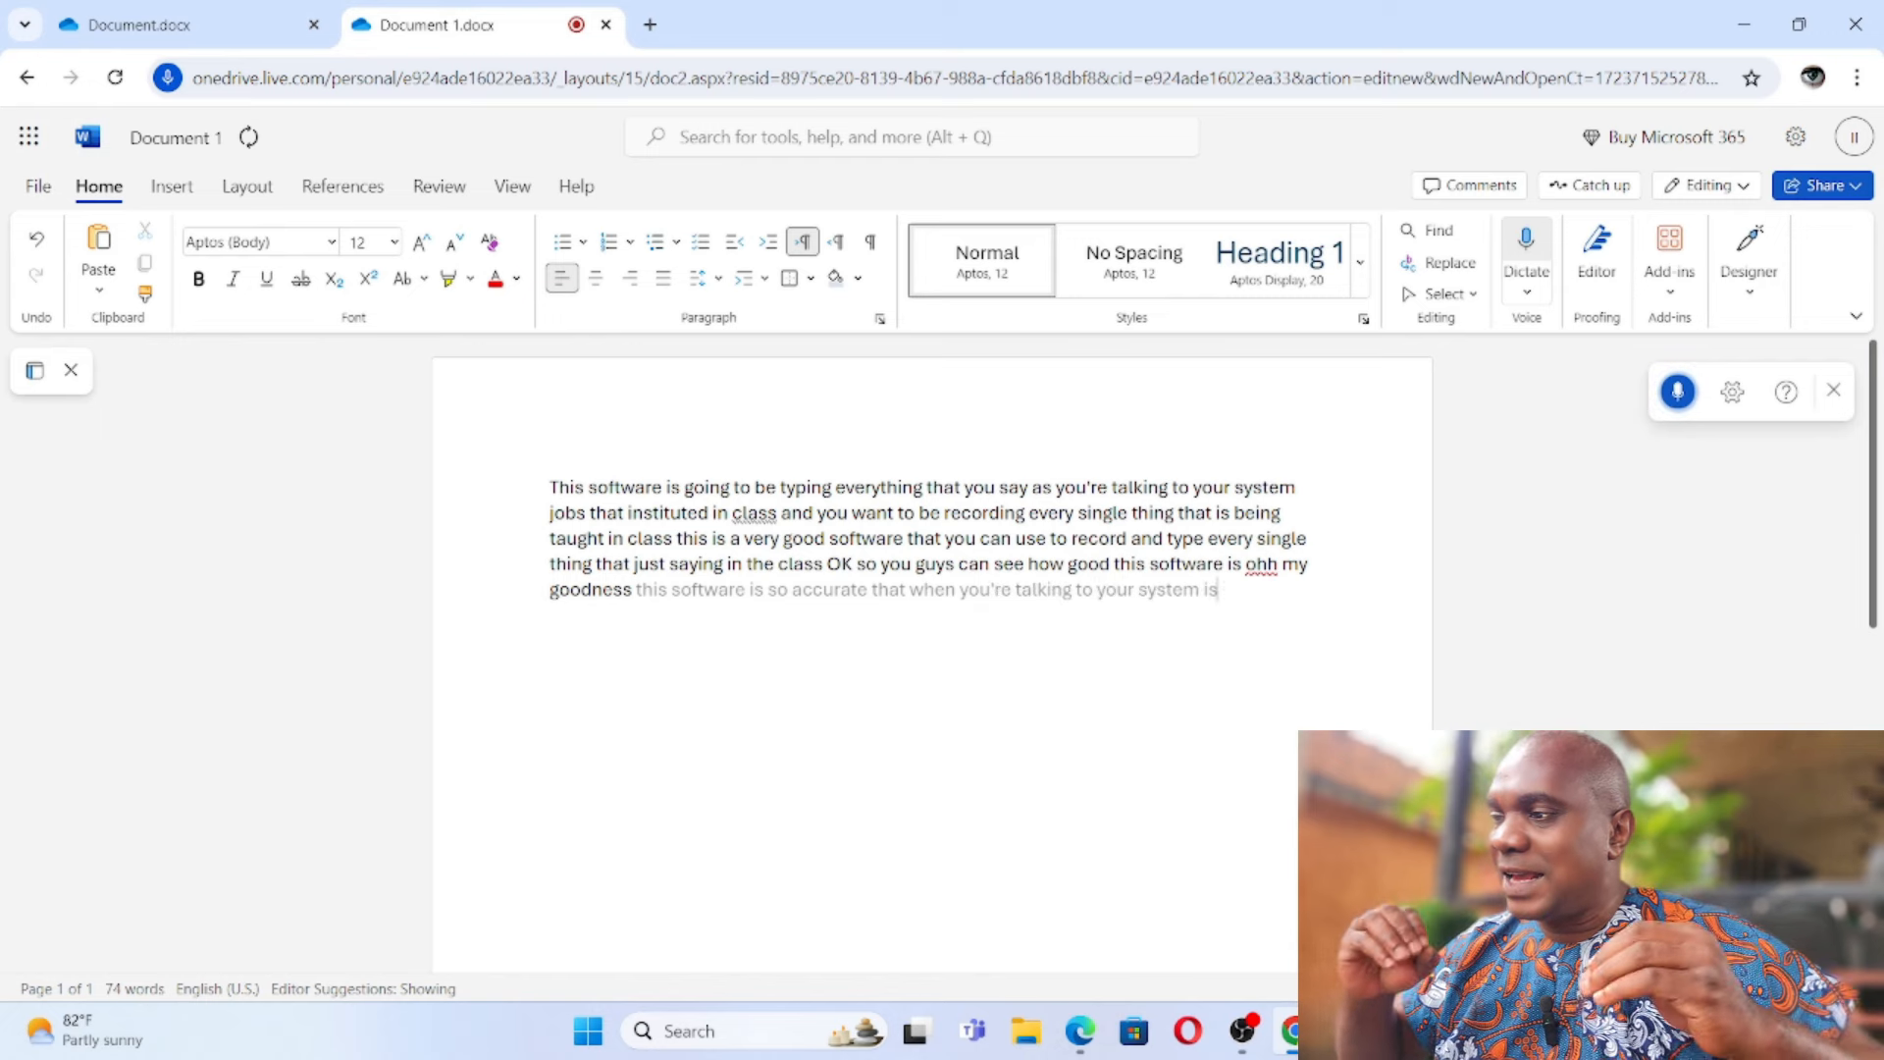
text(writing exactly)
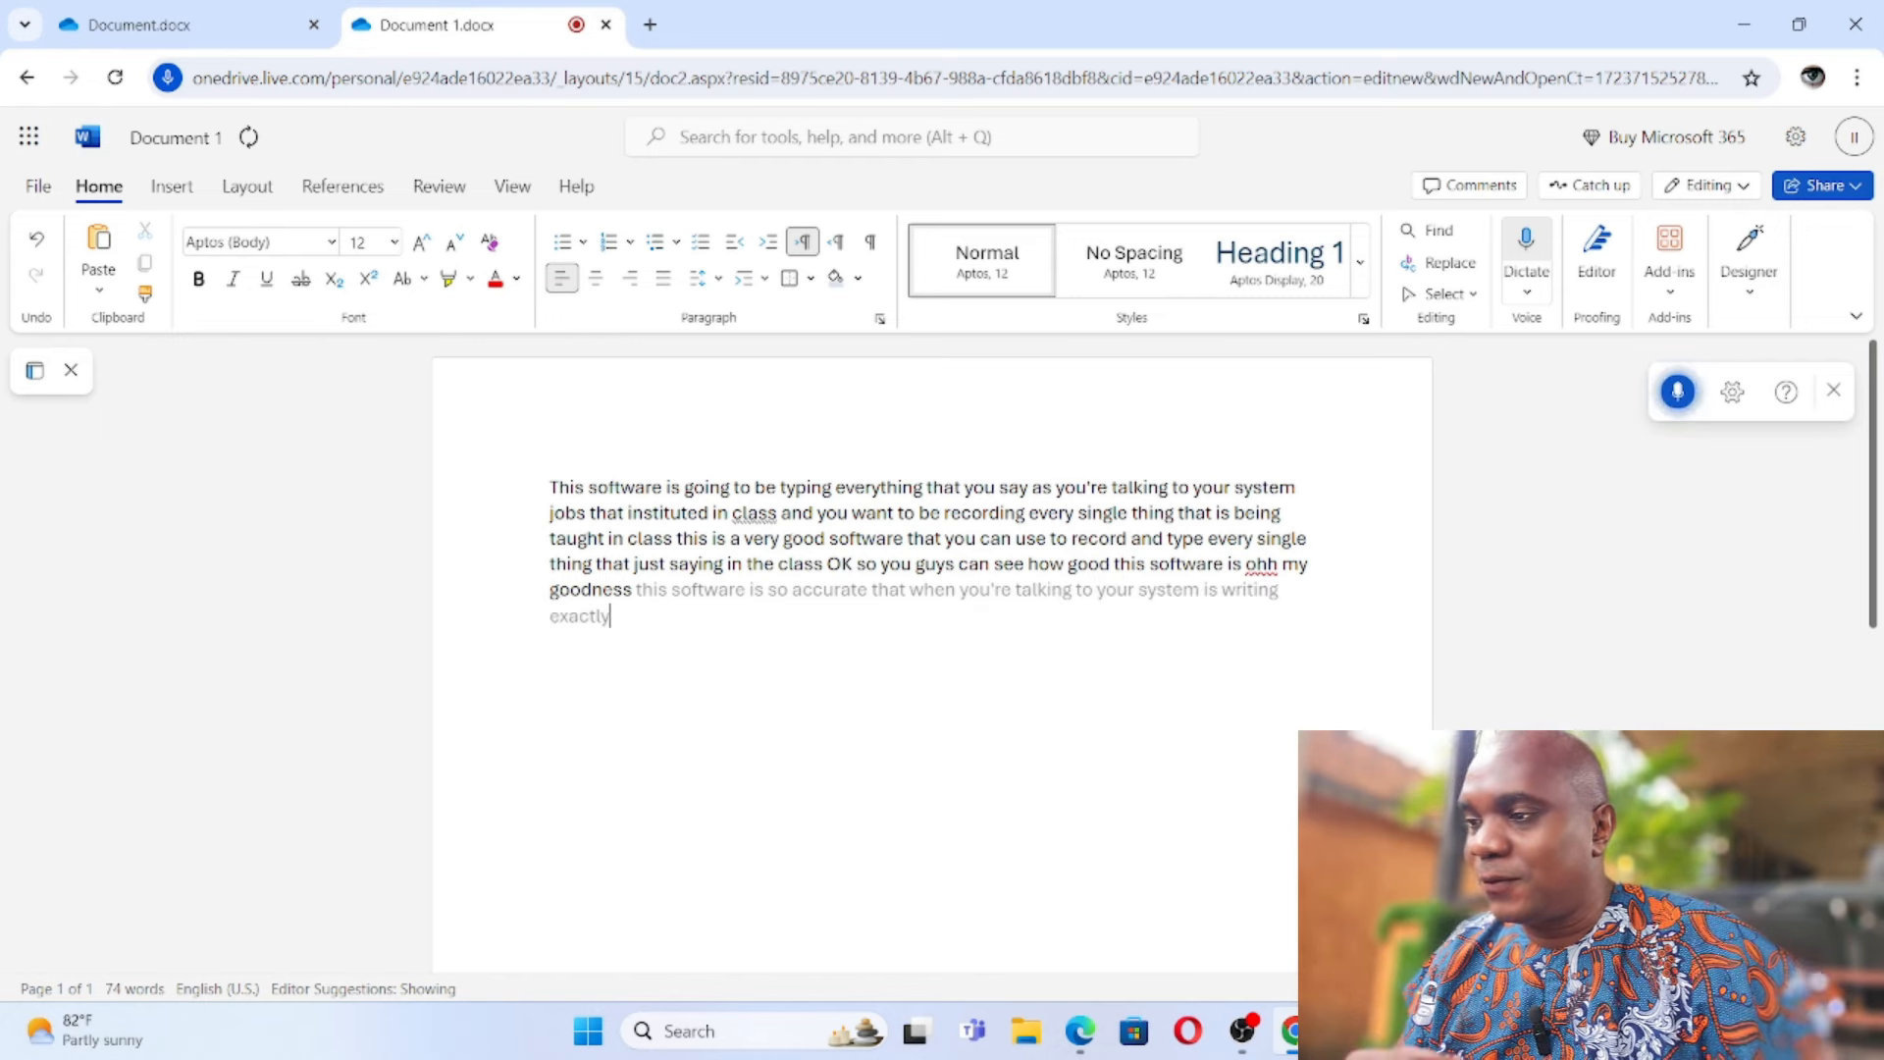
text(what you're saying i'm using my)
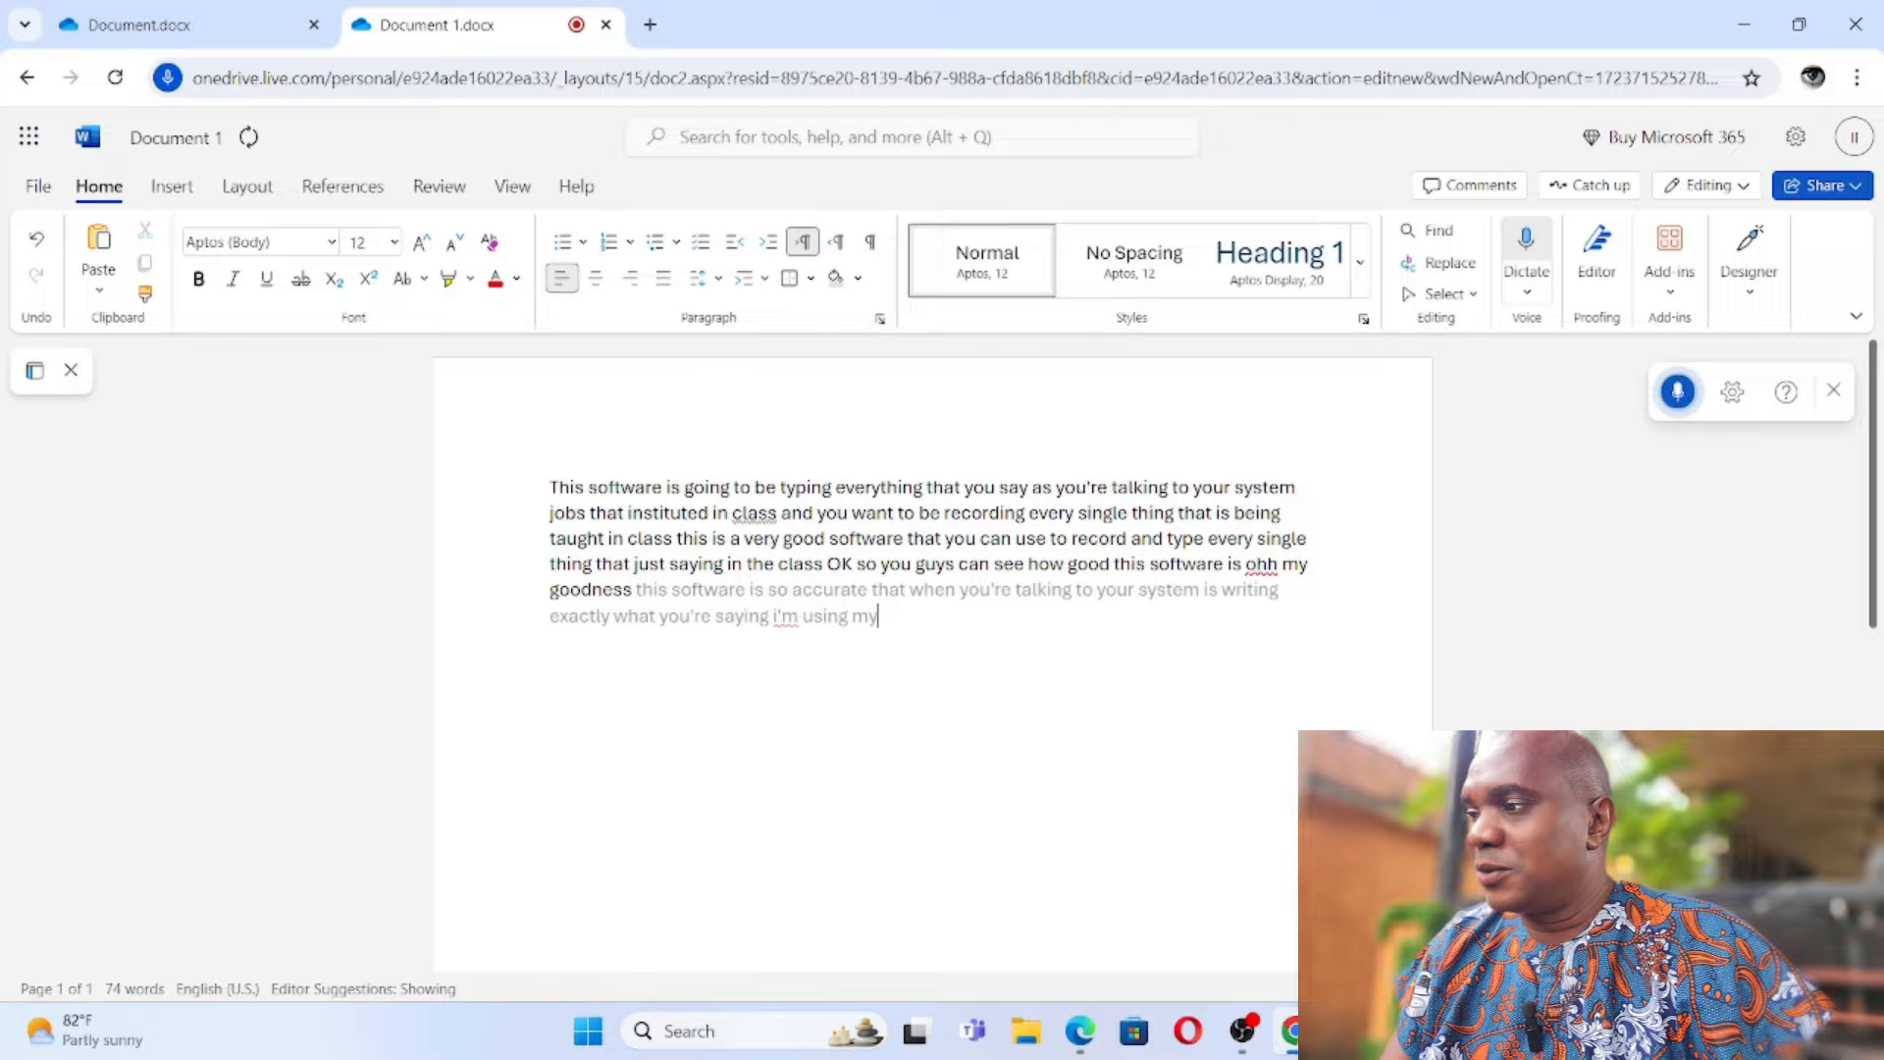